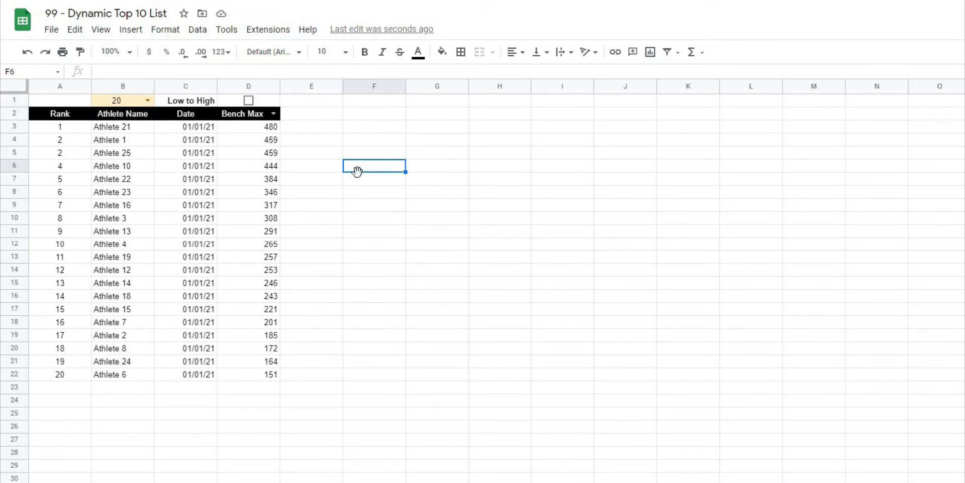
Rank the top 15 athletes by Squat Max, sorted from low to high
{"action": "left_click", "coordinate": [272, 114]}
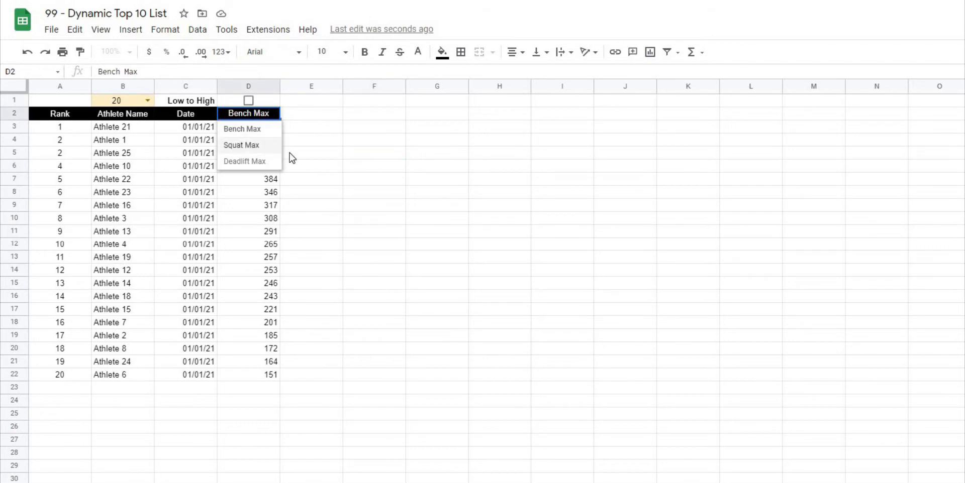
{"action": "left_click", "coordinate": [241, 145]}
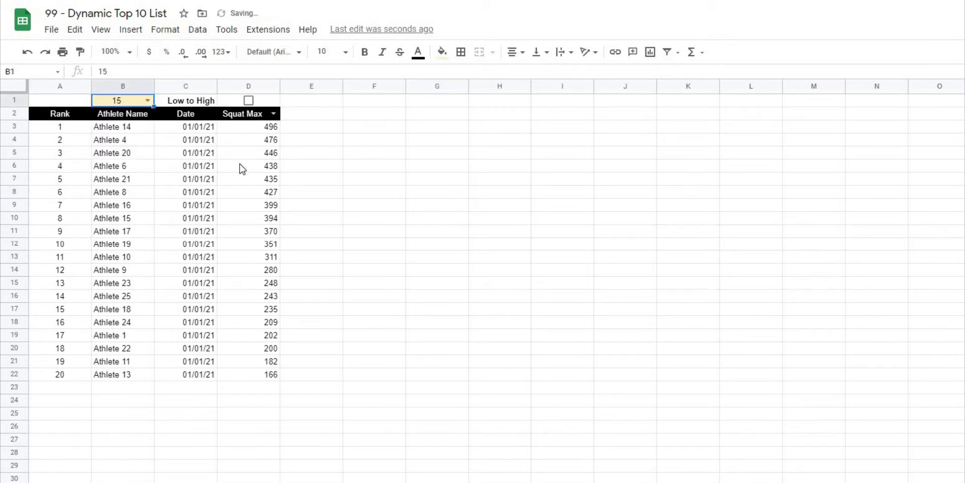
{"action": "left_click", "coordinate": [436, 205]}
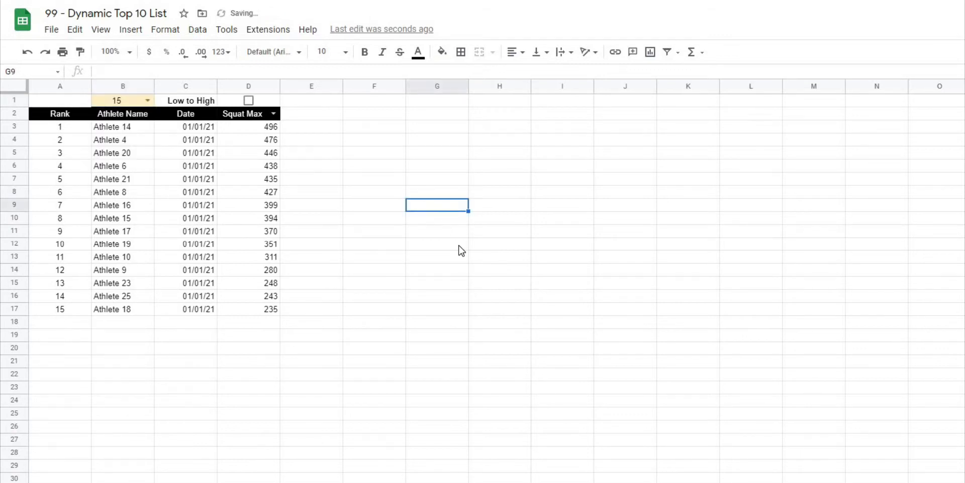
{"action": "left_click", "coordinate": [248, 100]}
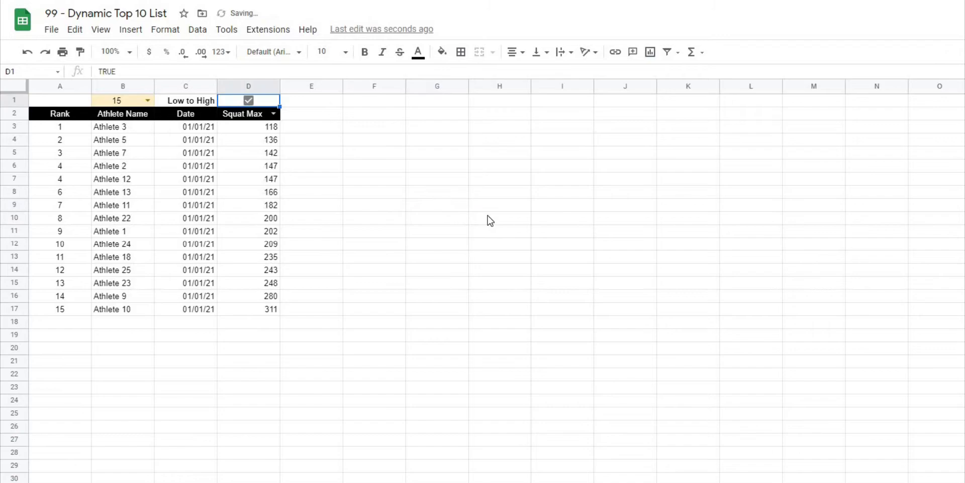
{"action": "left_click", "coordinate": [248, 100]}
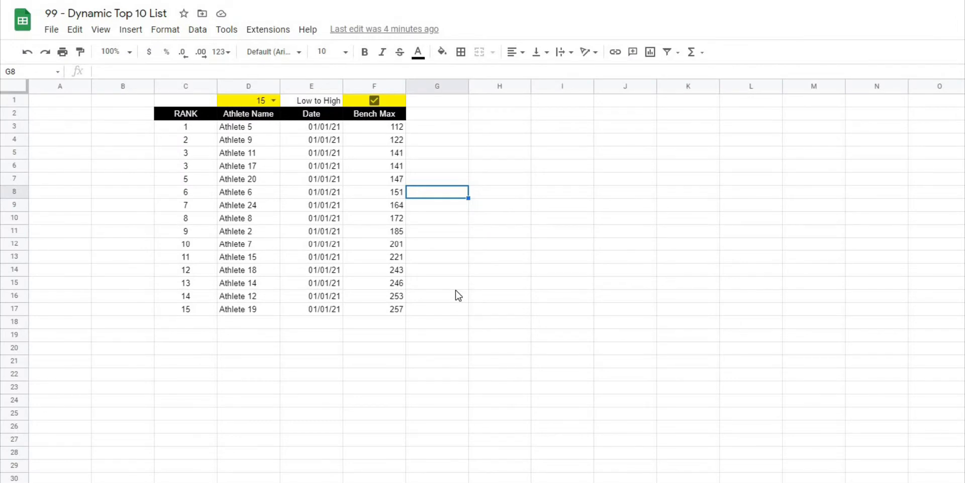
{"action": "mouse_move", "coordinate": [447, 296]}
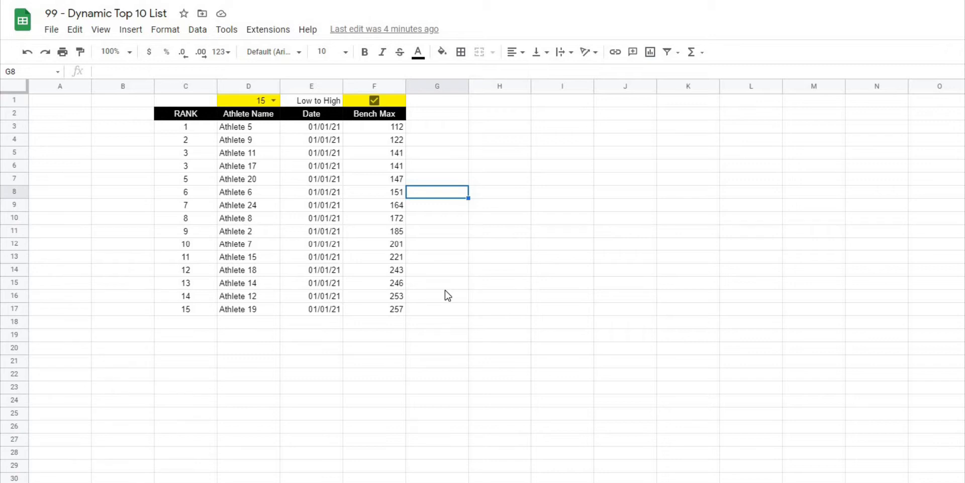
{"action": "mouse_move", "coordinate": [137, 147]}
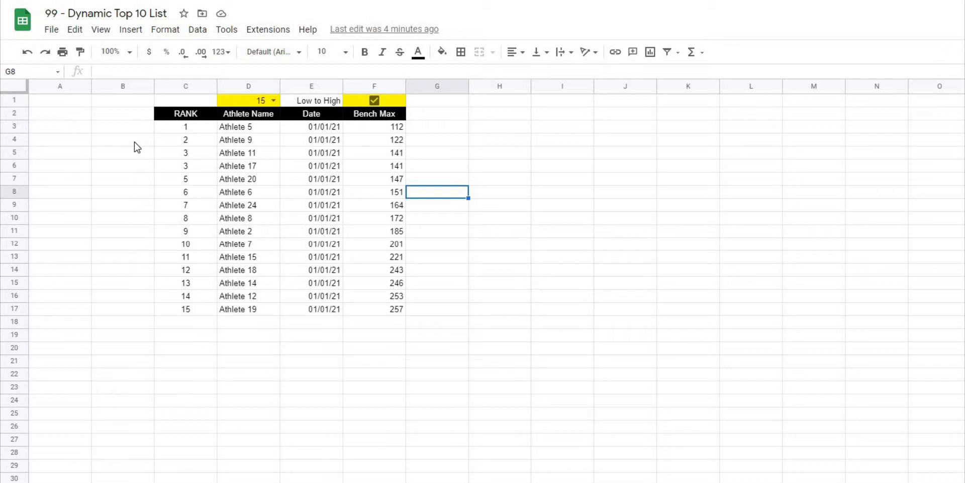
{"action": "mouse_move", "coordinate": [645, 107]}
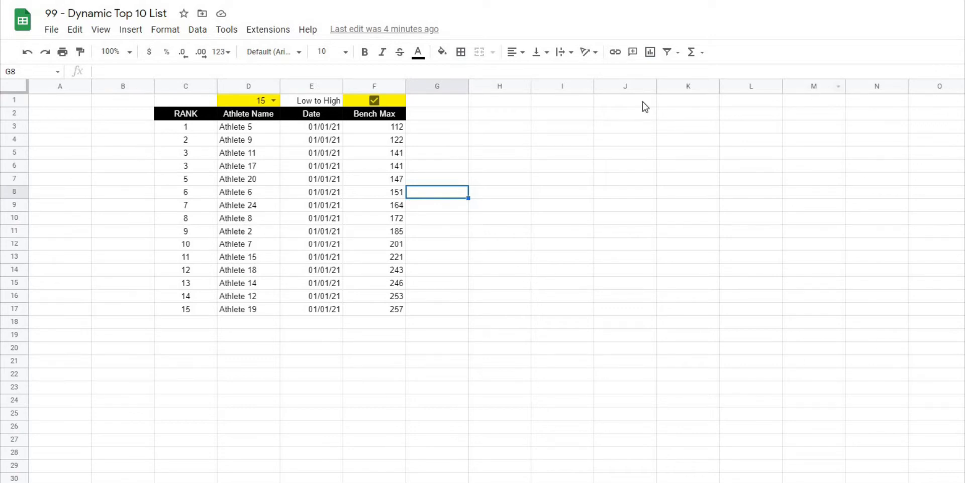
{"action": "mouse_move", "coordinate": [463, 315]}
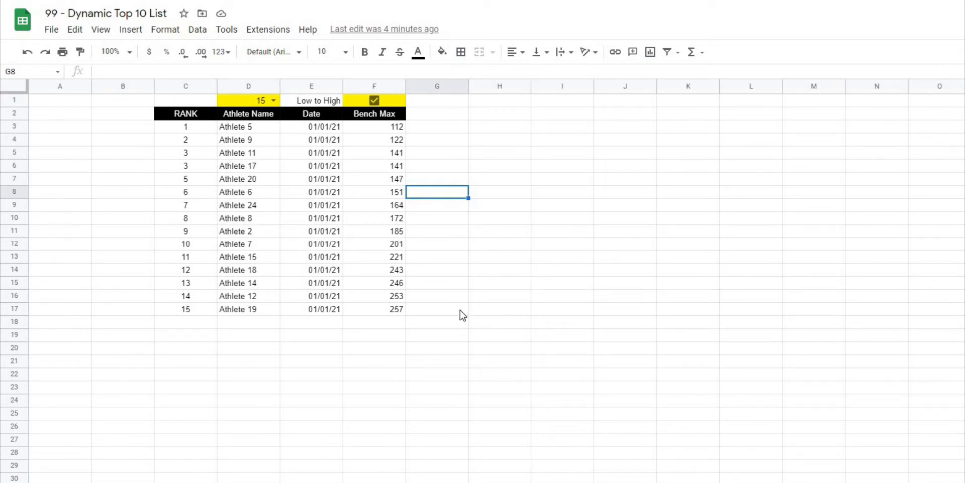
{"action": "mouse_move", "coordinate": [465, 321]}
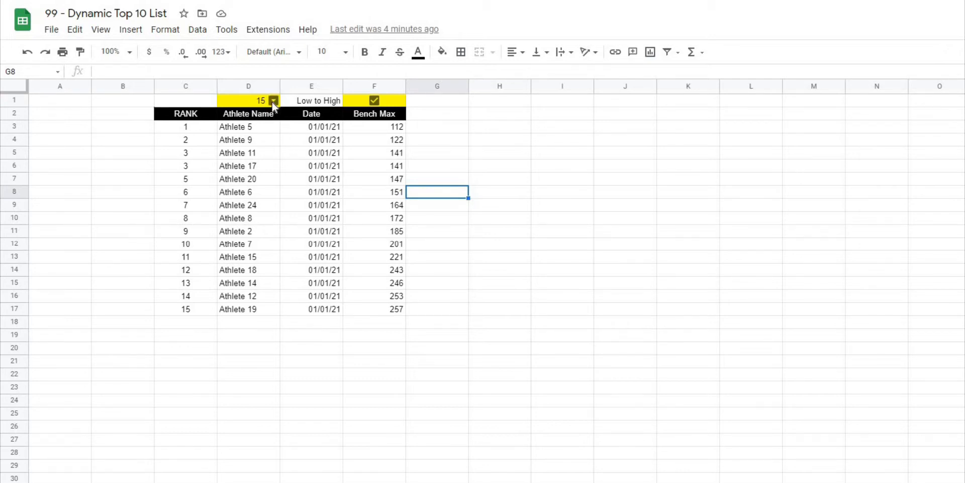
Keep the count at 15 and untick Low to High so Bench Max runs highest first
{"action": "left_click", "coordinate": [273, 100]}
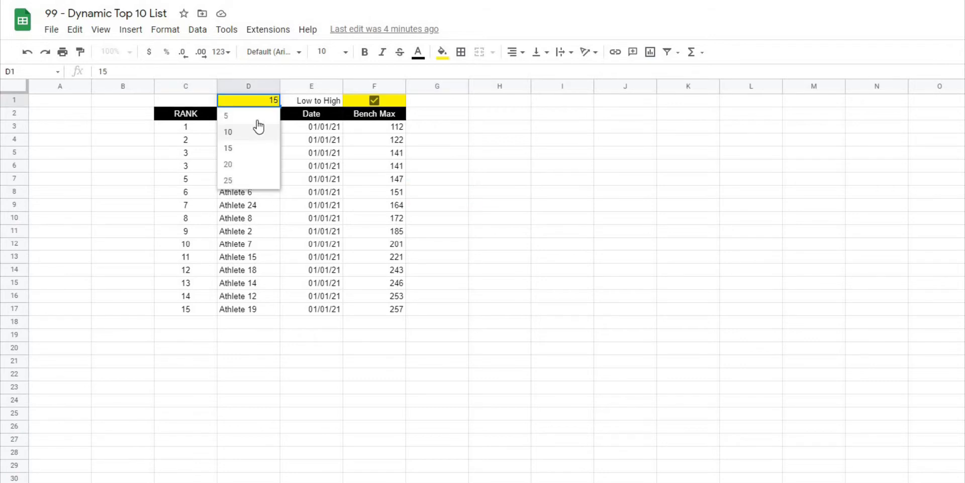
{"action": "left_click", "coordinate": [228, 181]}
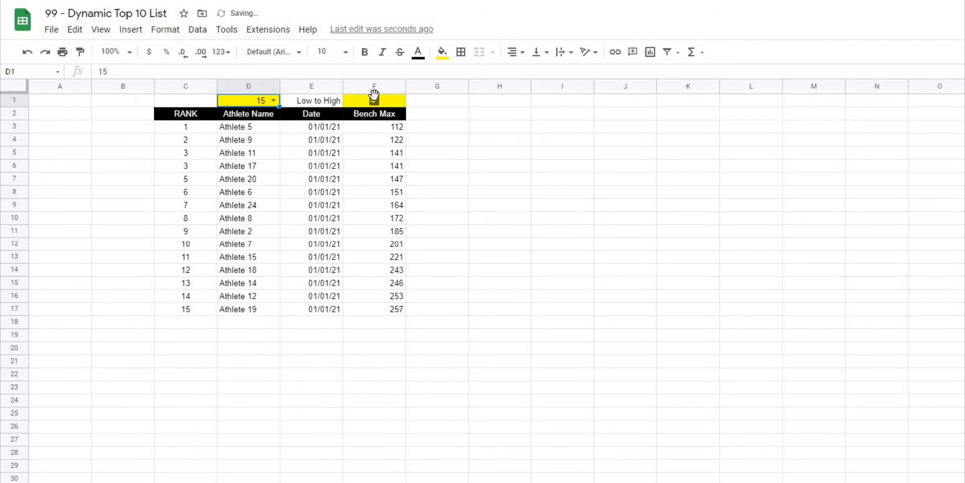
{"action": "left_click", "coordinate": [374, 100]}
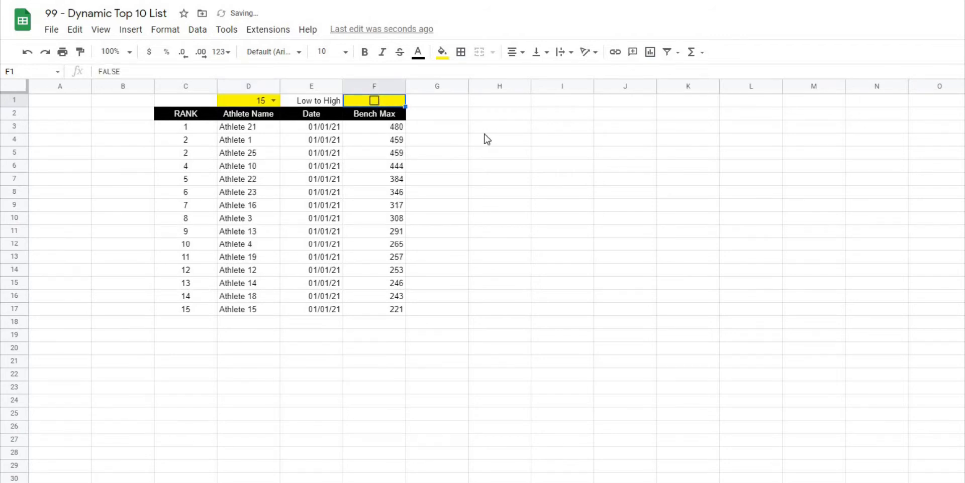
{"action": "left_click", "coordinate": [499, 126]}
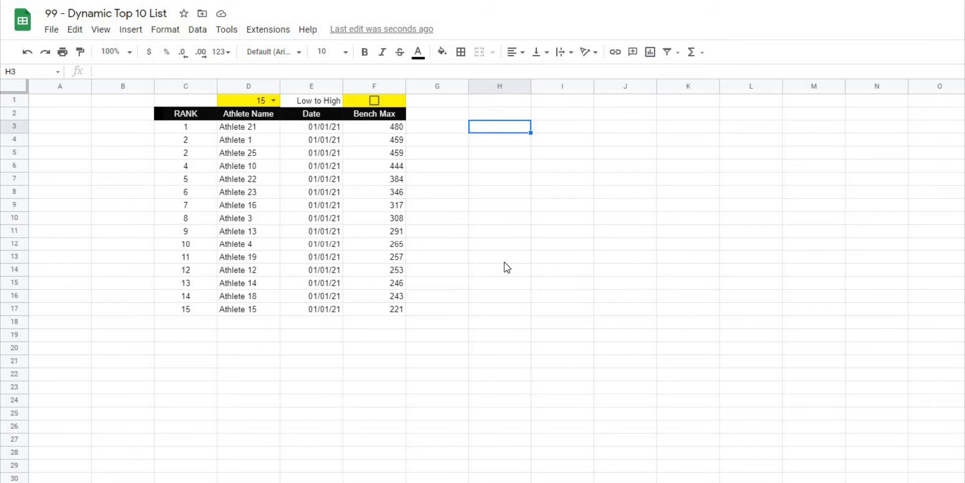
Select F2, then view the Data sheet of all 25 athletes' Bench, Squat and Deadlift maxes
{"action": "left_click", "coordinate": [499, 256]}
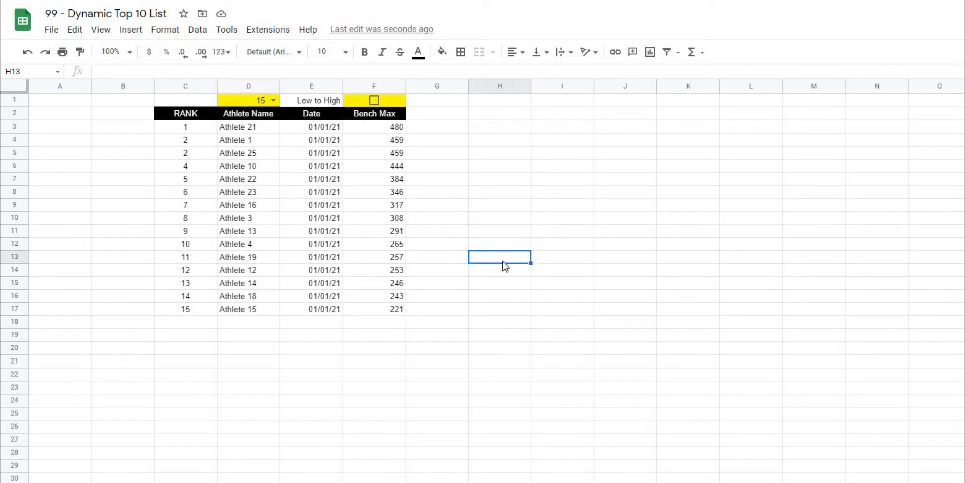
{"action": "mouse_move", "coordinate": [504, 278]}
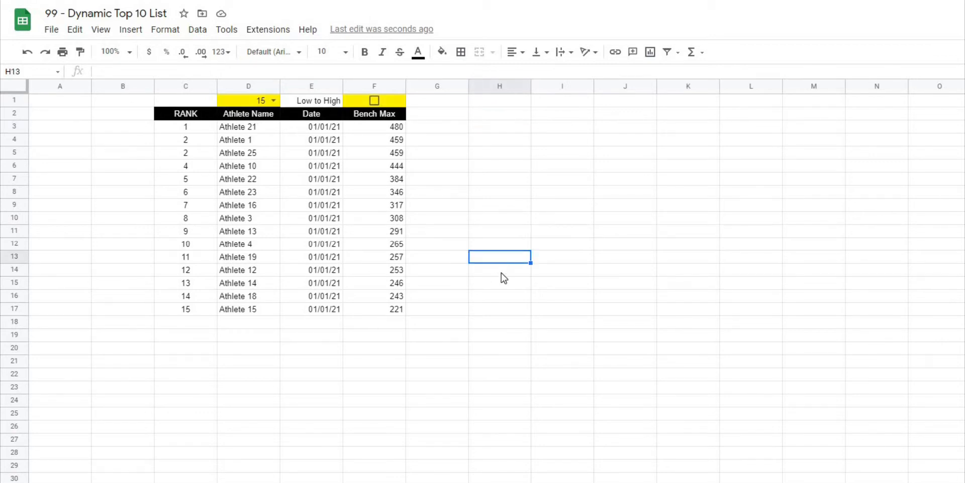
{"action": "left_click", "coordinate": [499, 296]}
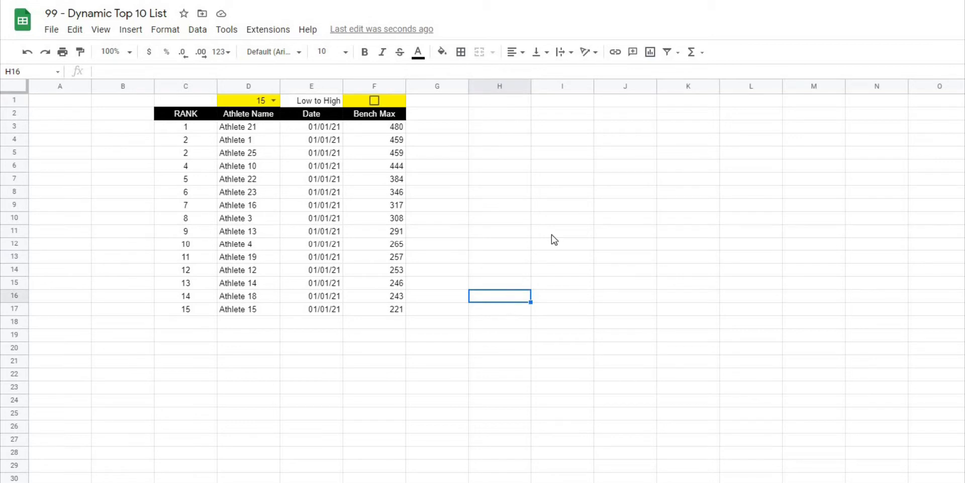
{"action": "left_click", "coordinate": [561, 231]}
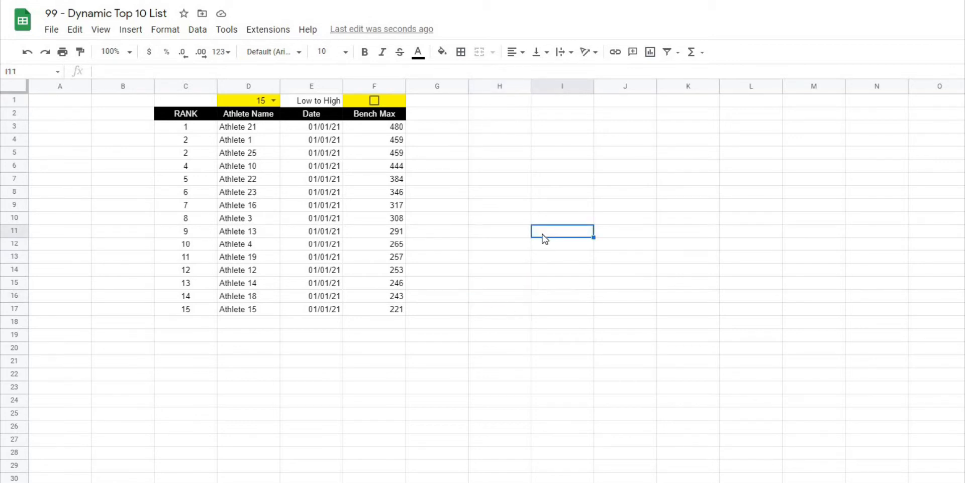
{"action": "mouse_move", "coordinate": [529, 228]}
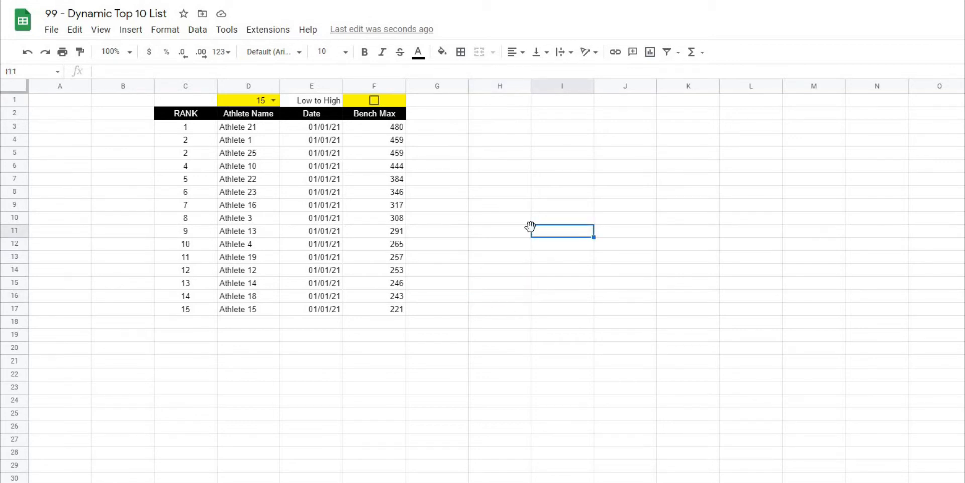
{"action": "left_click", "coordinate": [374, 113]}
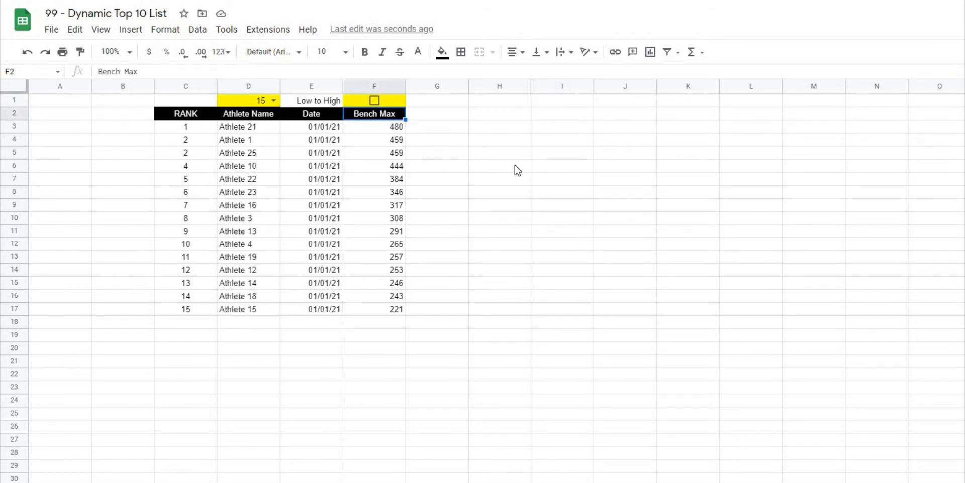
{"action": "mouse_move", "coordinate": [584, 193]}
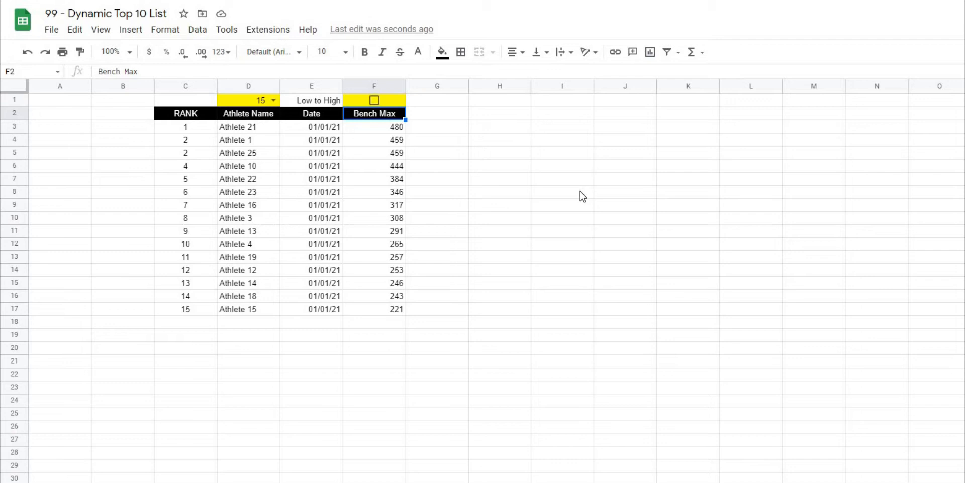
{"action": "left_click", "coordinate": [562, 191]}
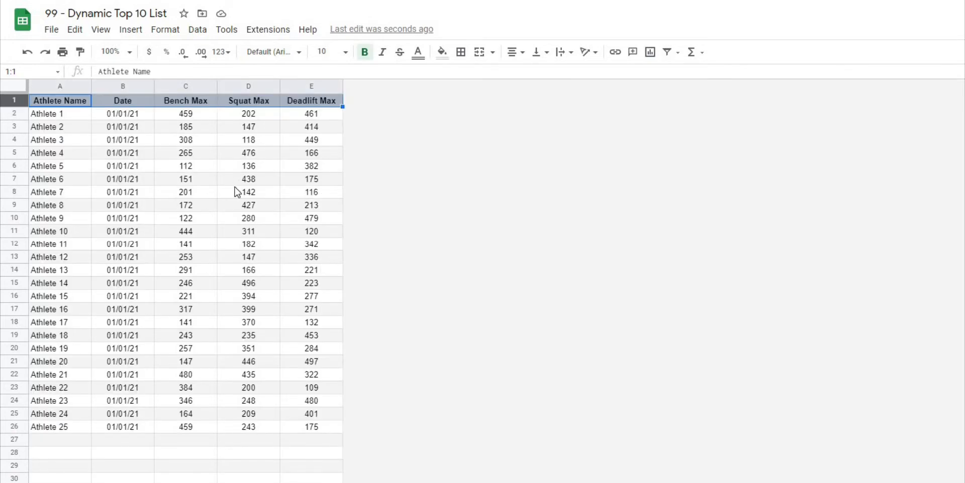
Select the Date header, then go back to the Video sheet and select F2
{"action": "left_click", "coordinate": [123, 100]}
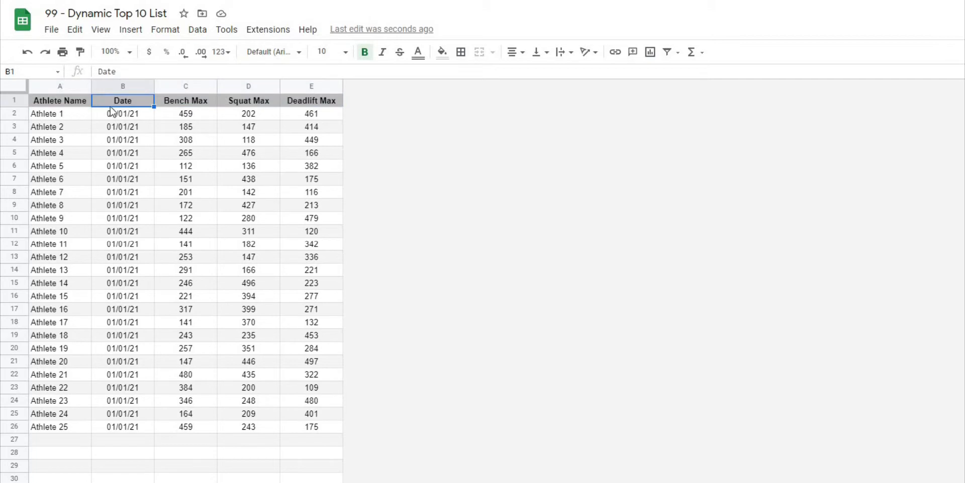
{"action": "mouse_move", "coordinate": [324, 108]}
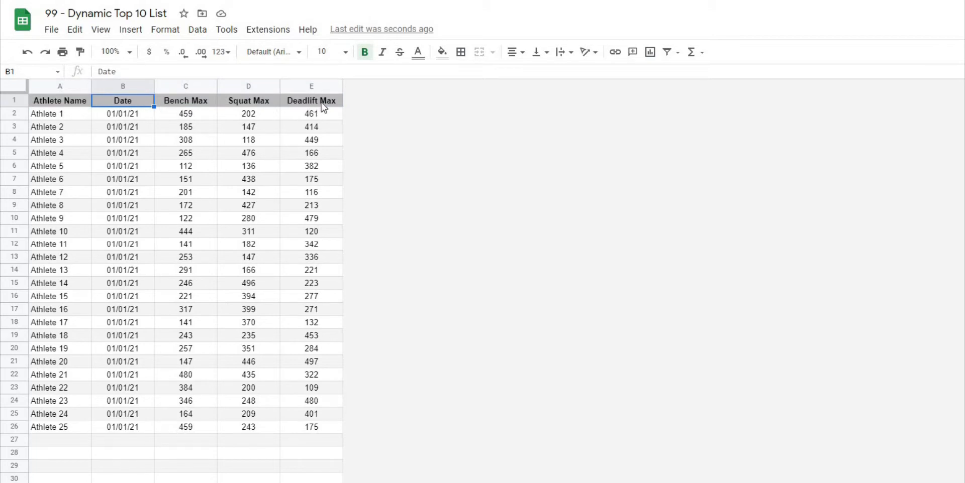
{"action": "mouse_move", "coordinate": [237, 110]}
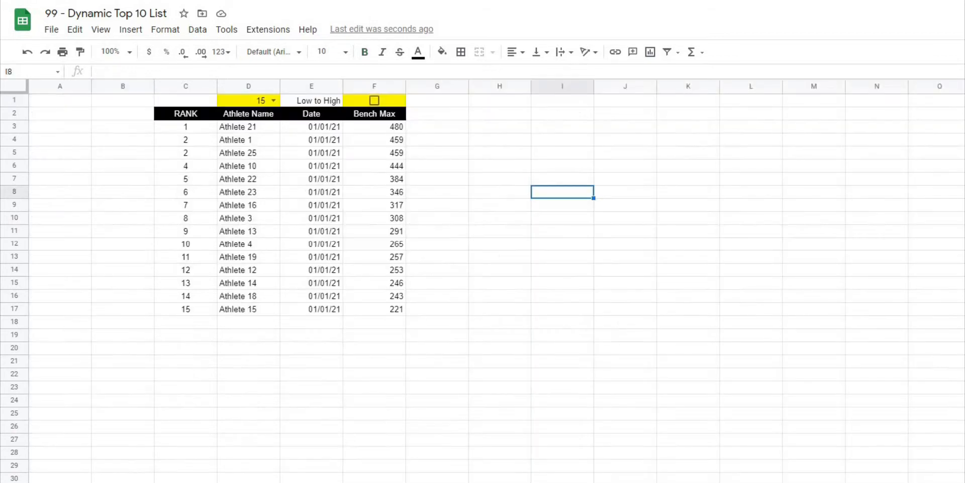
{"action": "left_click", "coordinate": [373, 113]}
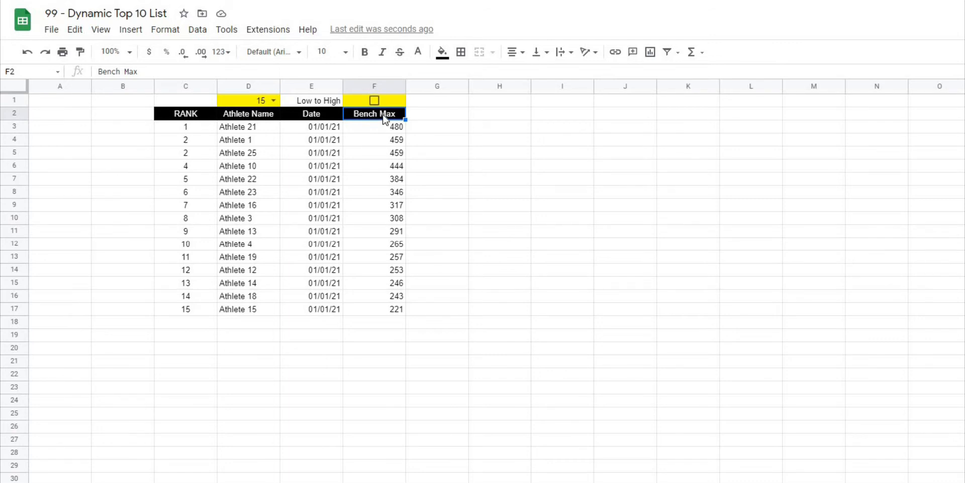
{"action": "mouse_move", "coordinate": [265, 93]}
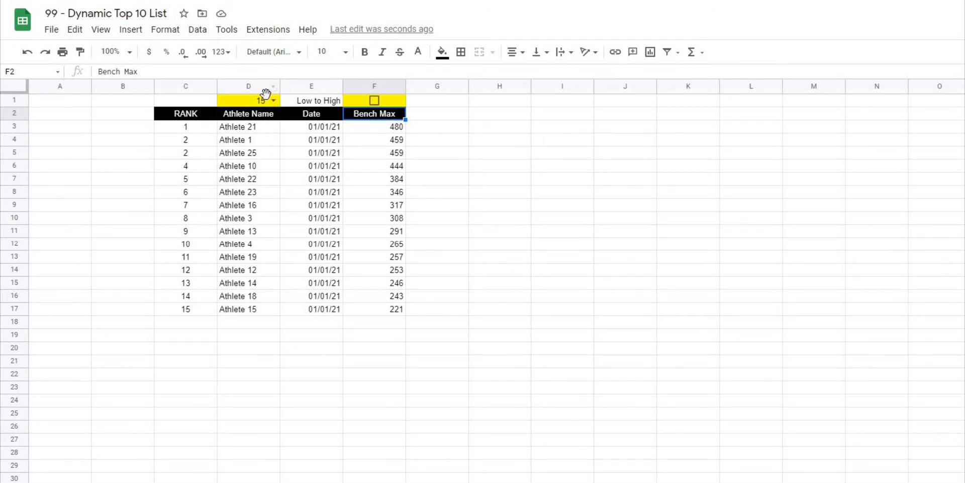
Add a data validation dropdown to F2 sourced from the Data!C1:E1 lift headers
{"action": "left_click", "coordinate": [197, 29]}
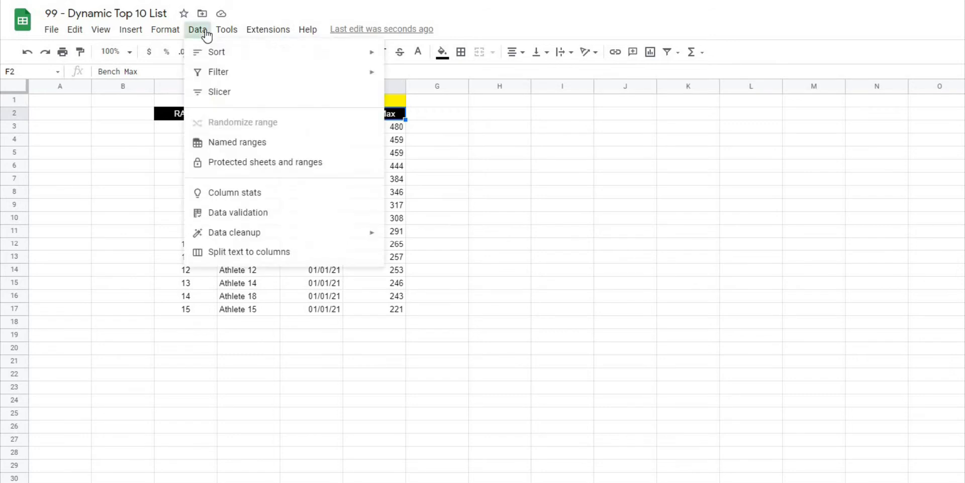
{"action": "left_click", "coordinate": [237, 212]}
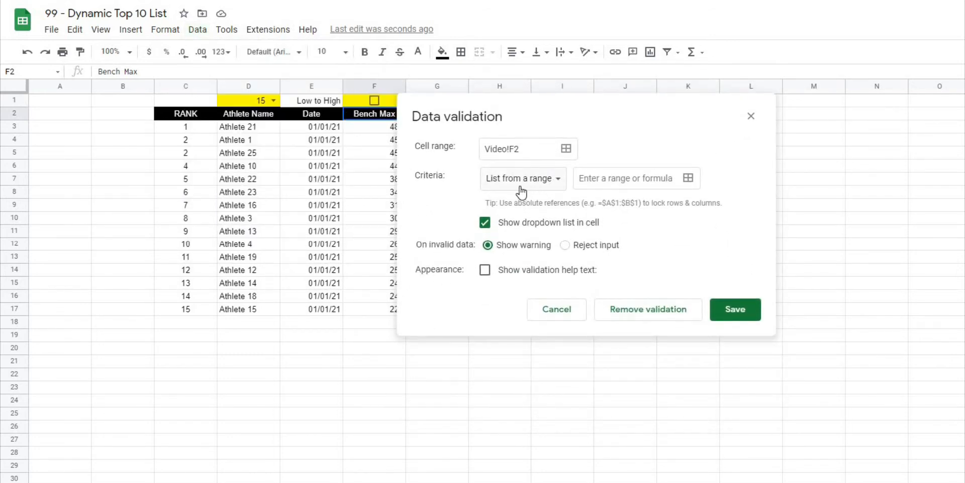
{"action": "mouse_move", "coordinate": [494, 191]}
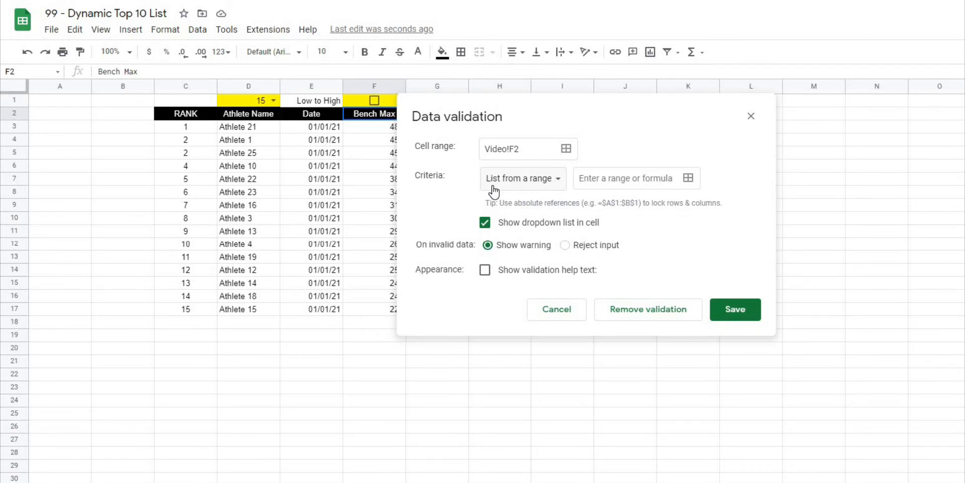
{"action": "mouse_move", "coordinate": [689, 179]}
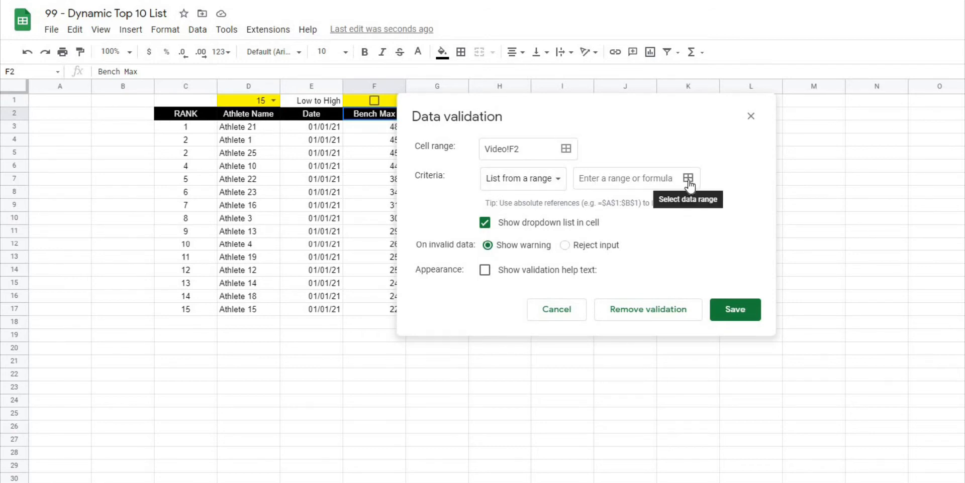
{"action": "left_click", "coordinate": [555, 310]}
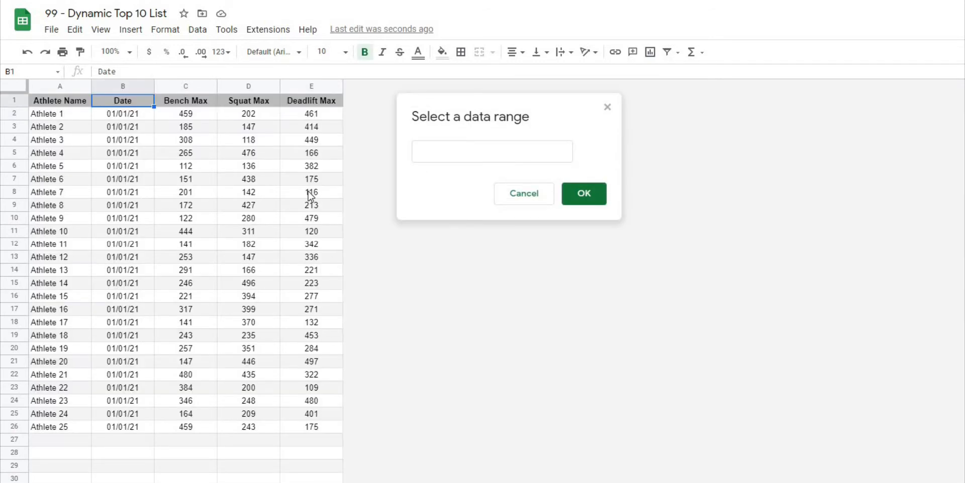
{"action": "left_click", "coordinate": [186, 100]}
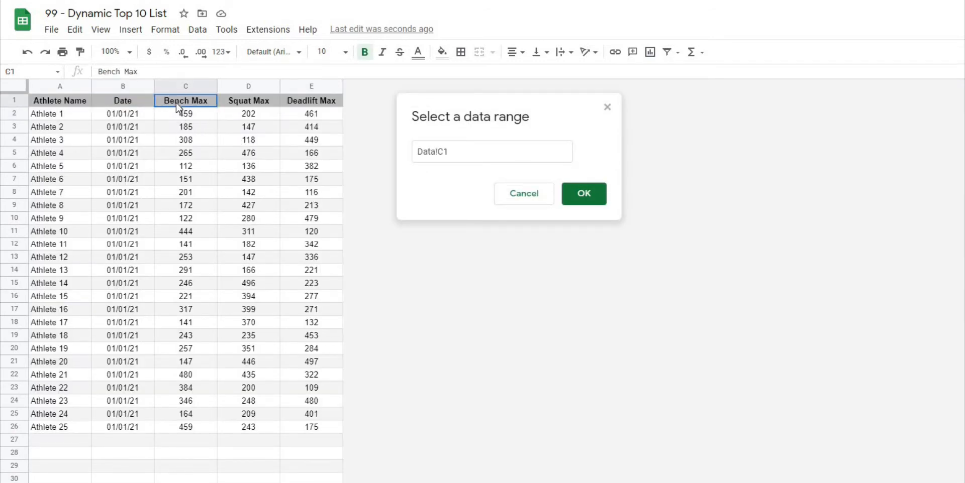
{"action": "left_click_drag", "start_coordinate": [185, 101], "coordinate": [311, 101]}
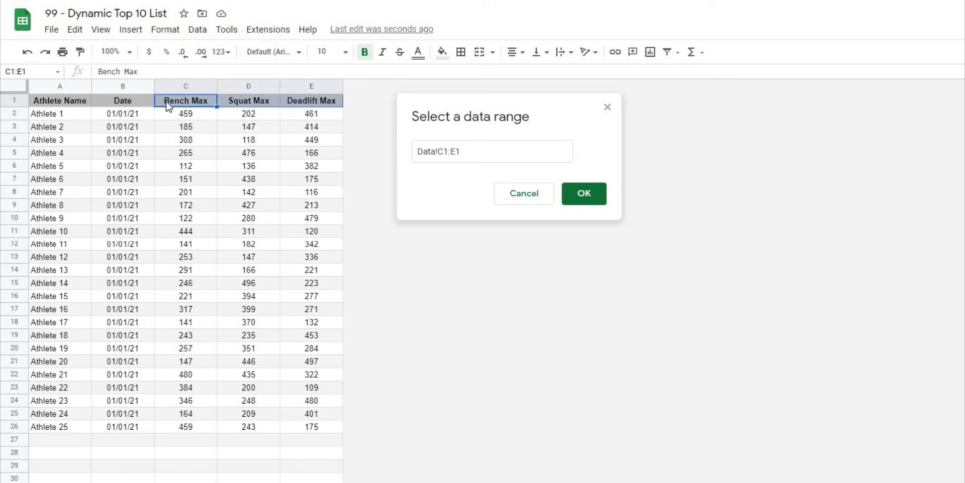
{"action": "left_click", "coordinate": [582, 193]}
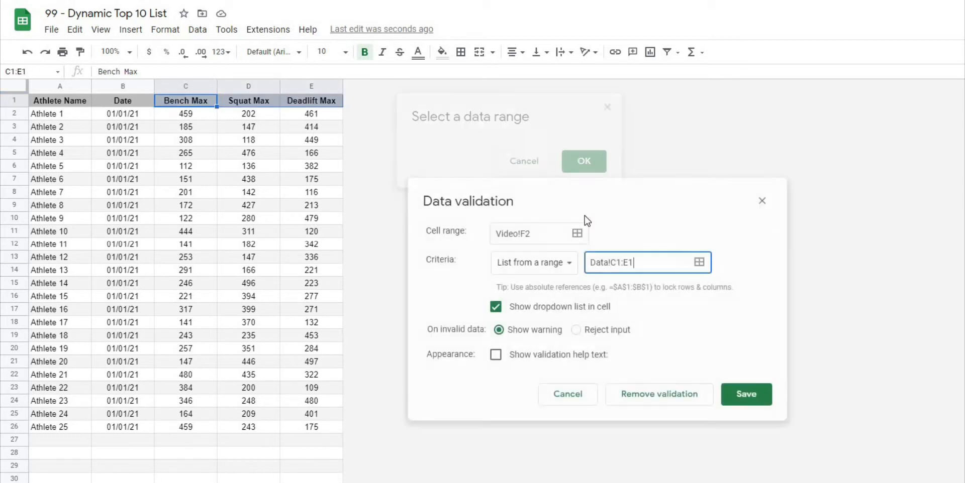
{"action": "left_click", "coordinate": [583, 161]}
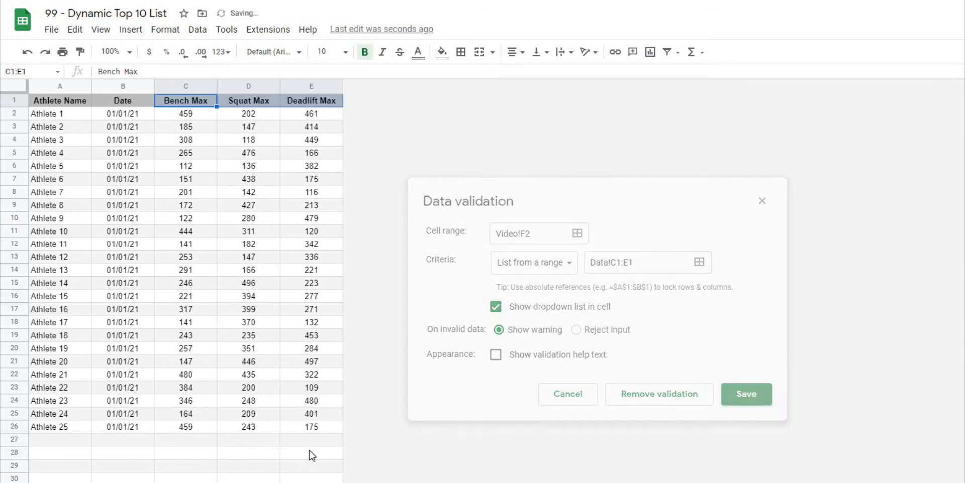
{"action": "left_click", "coordinate": [745, 394]}
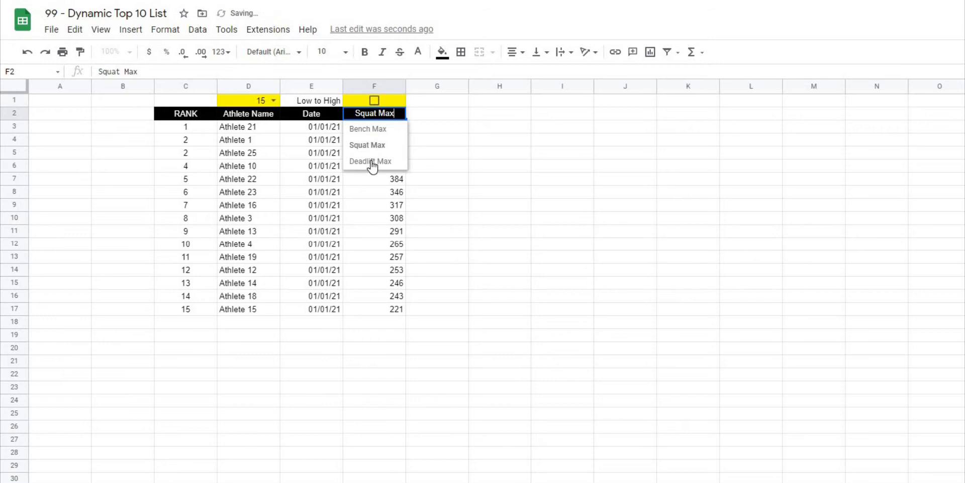
{"action": "left_click", "coordinate": [368, 129]}
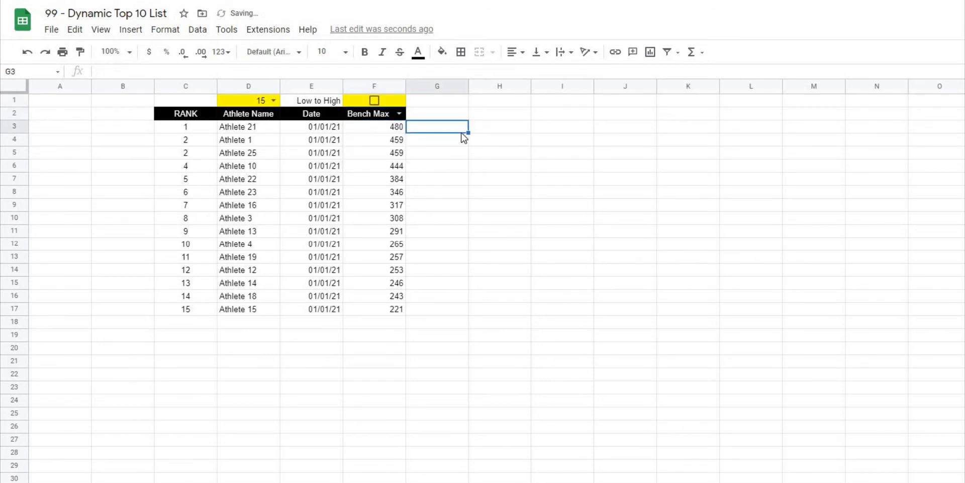
{"action": "mouse_move", "coordinate": [400, 134]}
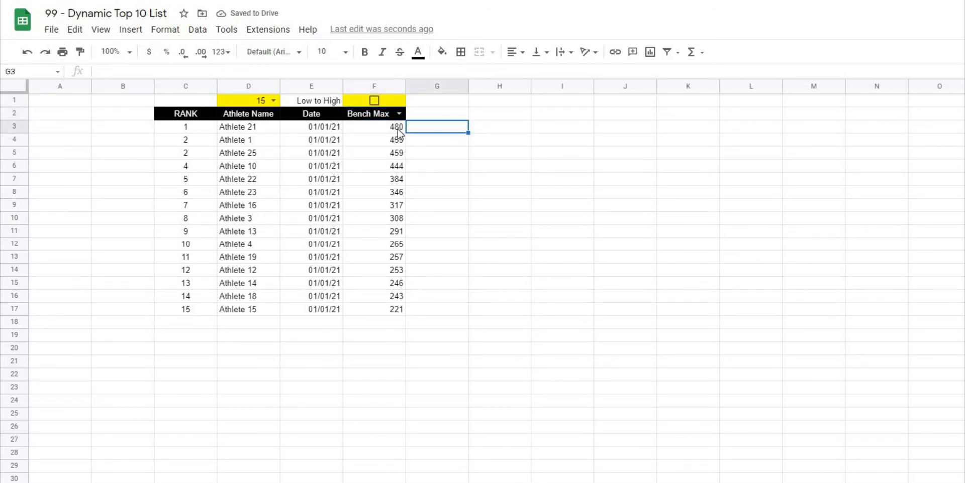
{"action": "left_click", "coordinate": [373, 127]}
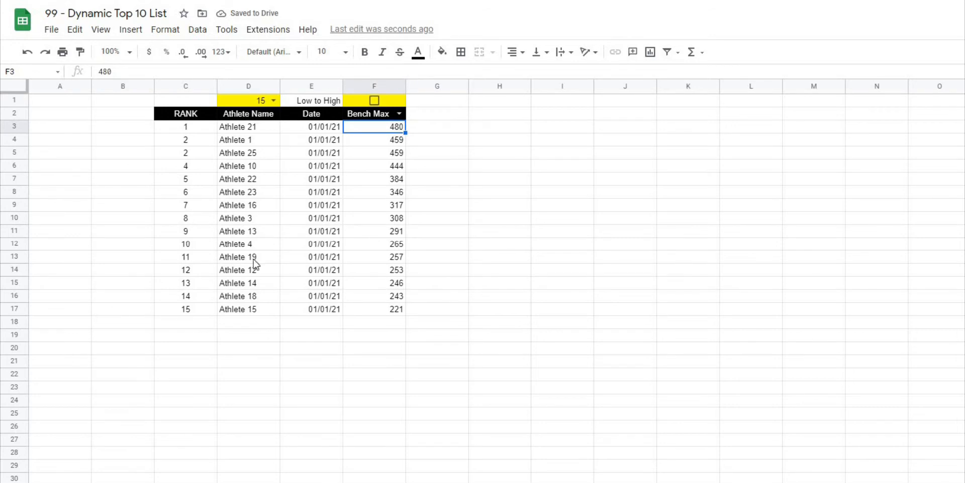
{"action": "left_click", "coordinate": [437, 192]}
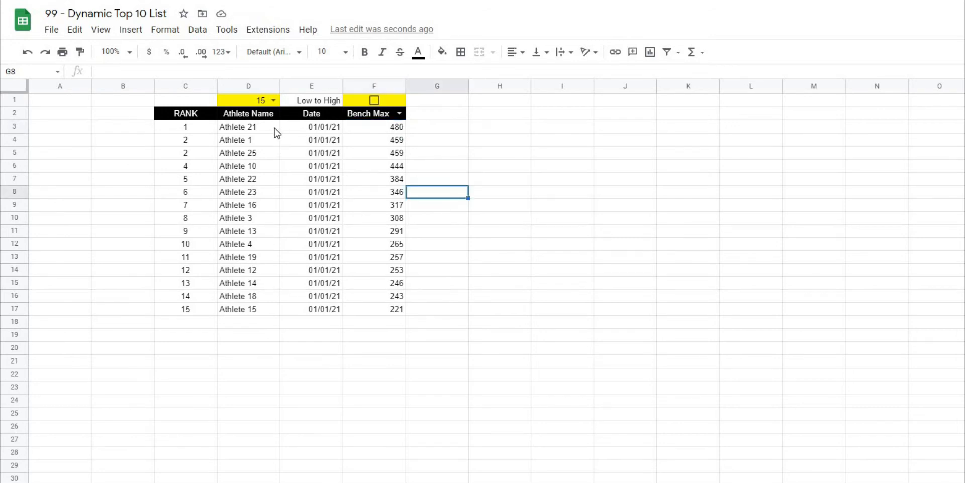
{"action": "left_click", "coordinate": [368, 114]}
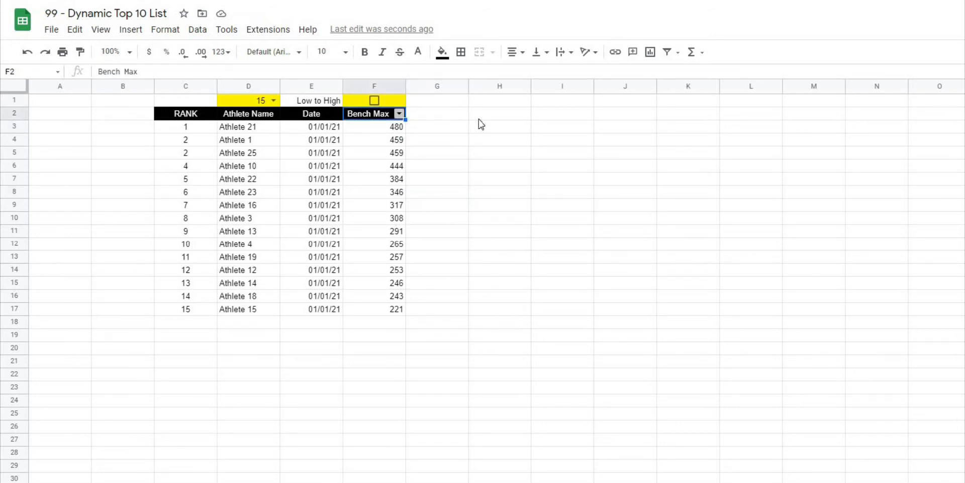
{"action": "left_click", "coordinate": [499, 166]}
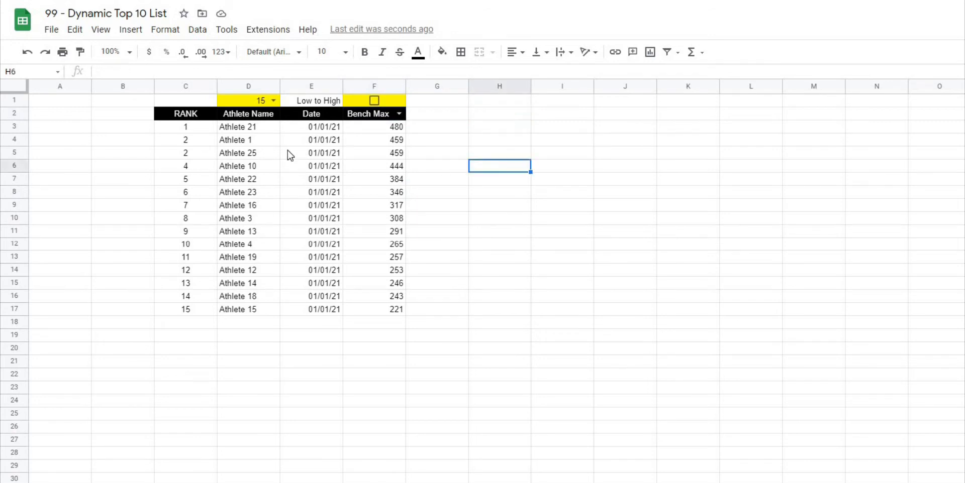
{"action": "left_click", "coordinate": [248, 126]}
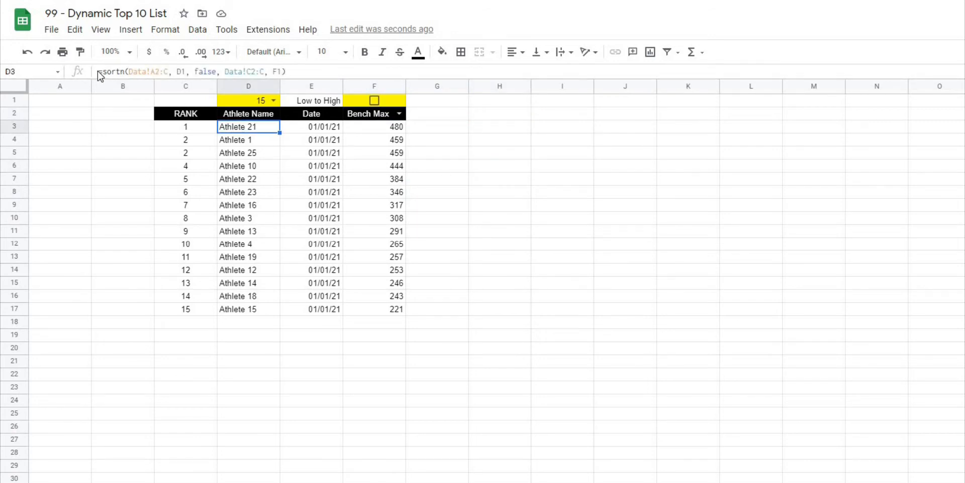
{"action": "double_click", "coordinate": [247, 126]}
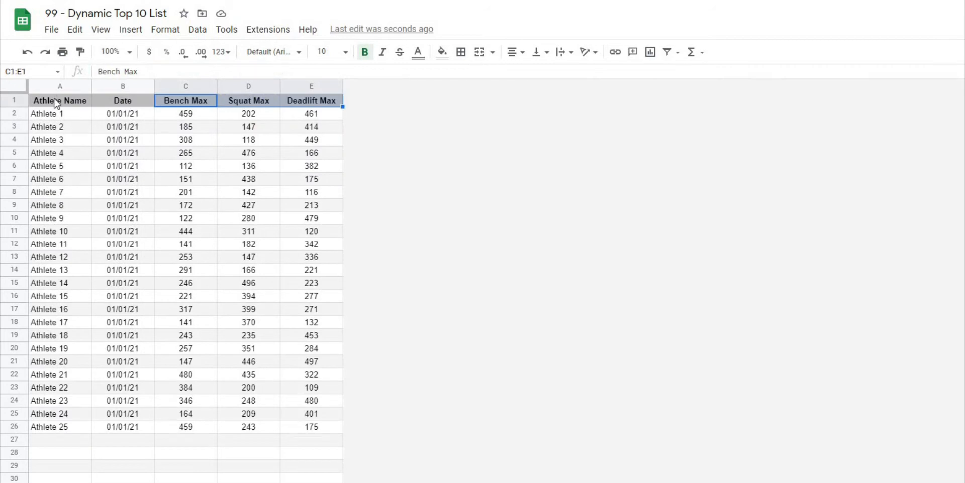
{"action": "mouse_move", "coordinate": [165, 179]}
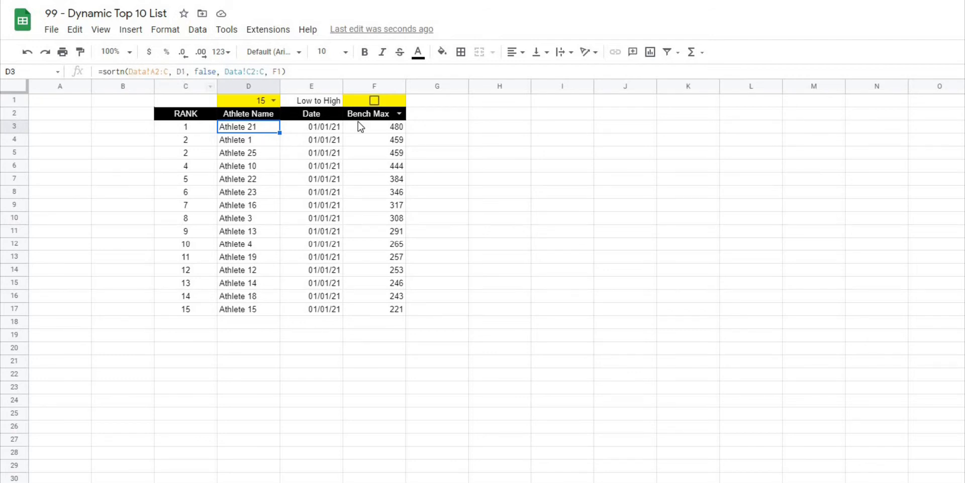
{"action": "mouse_move", "coordinate": [463, 166]}
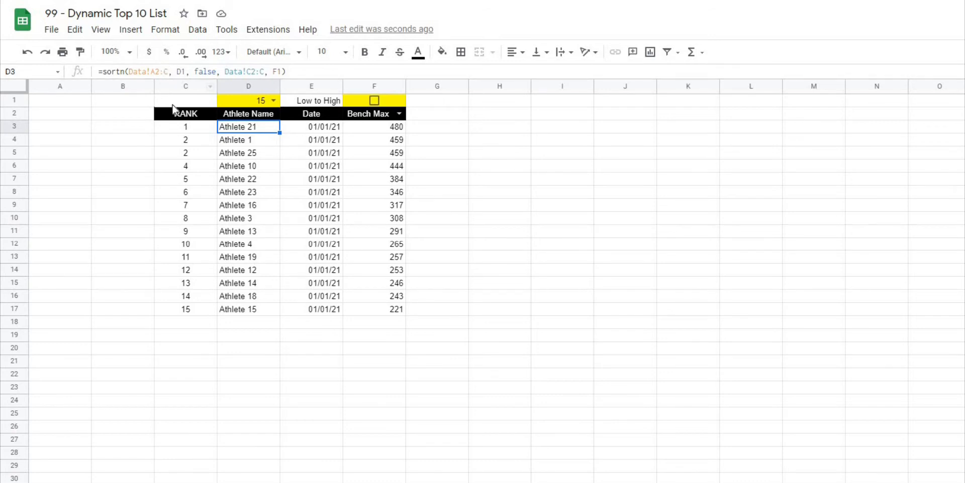
{"action": "left_click", "coordinate": [499, 127]}
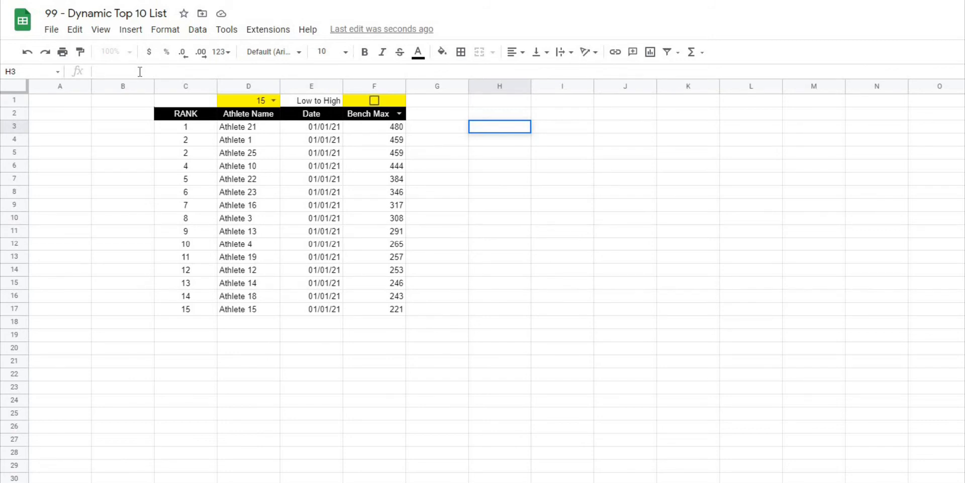
Start =filter({ in H3 referencing the Data sheet's A2:B columns
{"action": "type", "text": "=filter("}
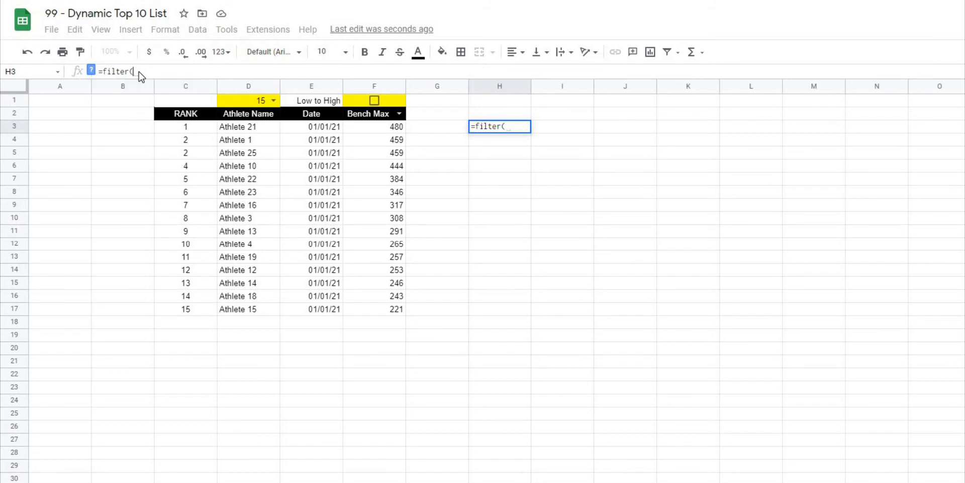
{"action": "type", "text": "{Data!A2:B2"}
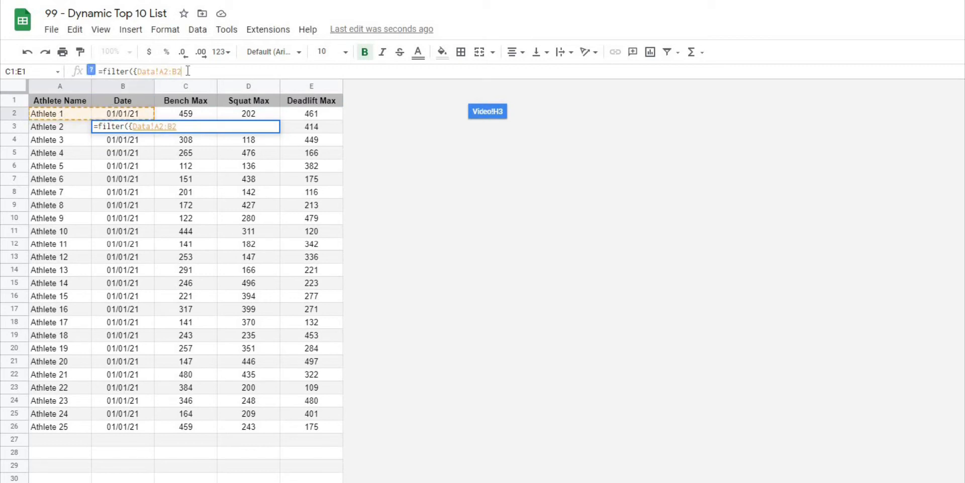
{"action": "key", "text": "Backspace"}
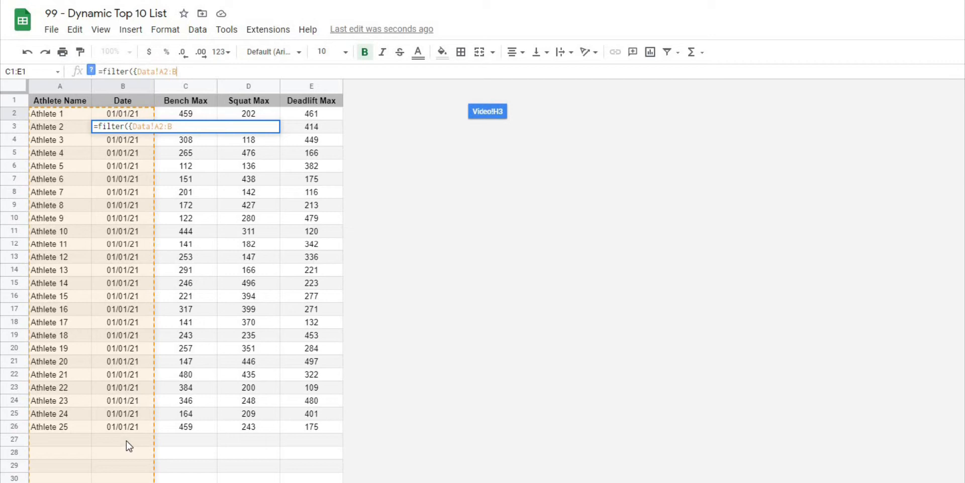
{"action": "mouse_move", "coordinate": [191, 117]}
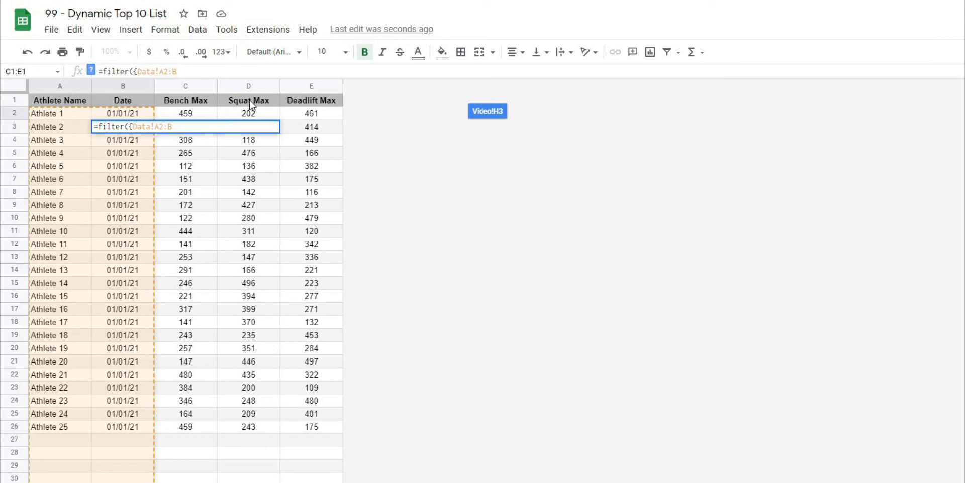
{"action": "mouse_move", "coordinate": [251, 105]}
{"action": "type", "text": ")"}
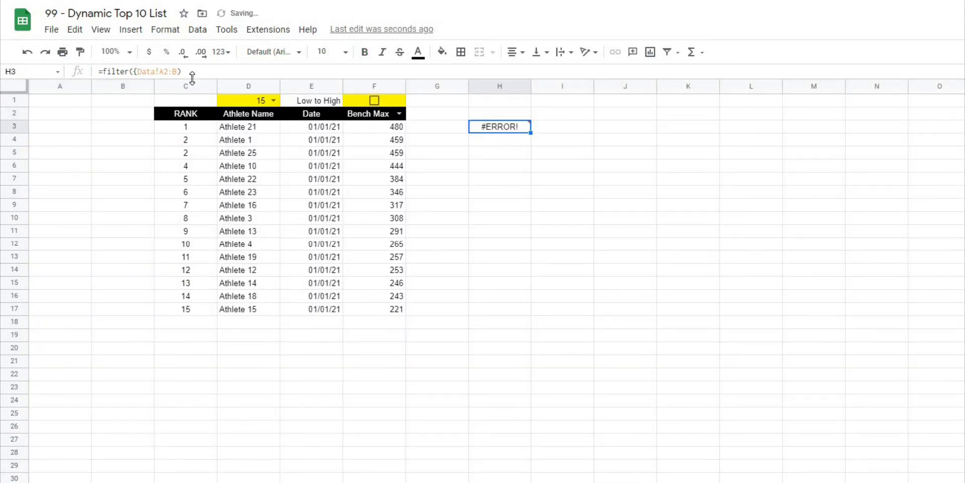
Add an index(Data!A2:E) column after the Data!A2:B array in H3
{"action": "double_click", "coordinate": [499, 126]}
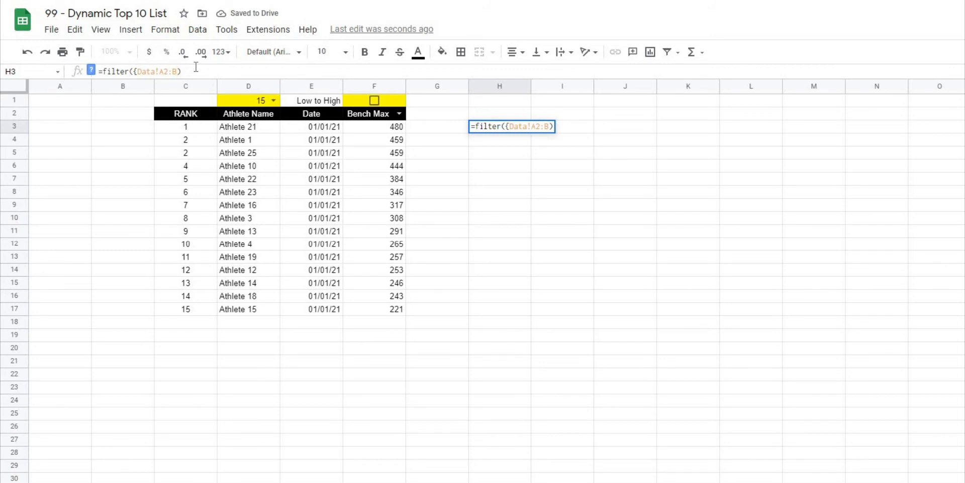
{"action": "type", "text": ","}
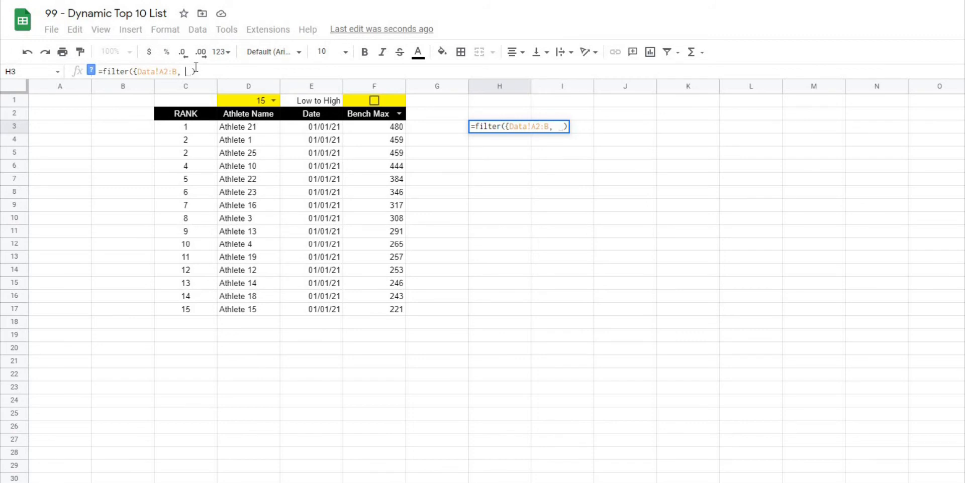
{"action": "type", "text": "index(Data!A2"}
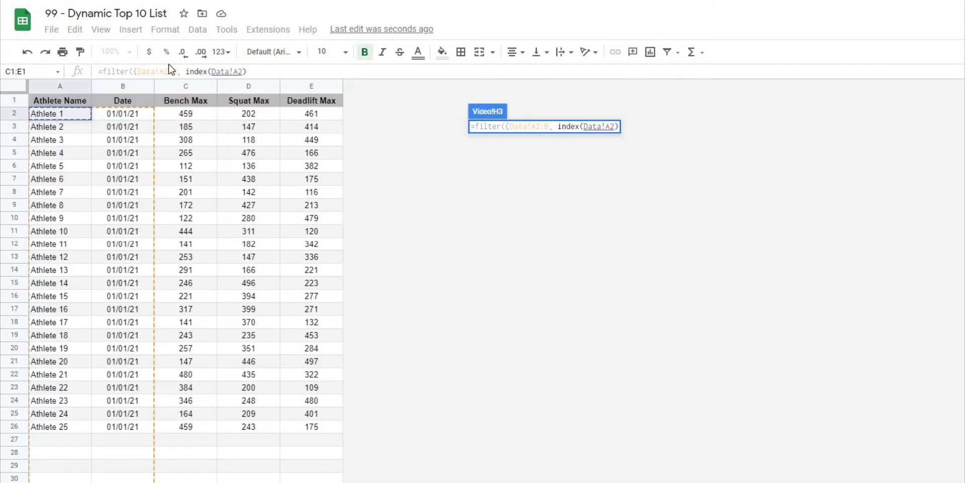
{"action": "type", "text": ":"}
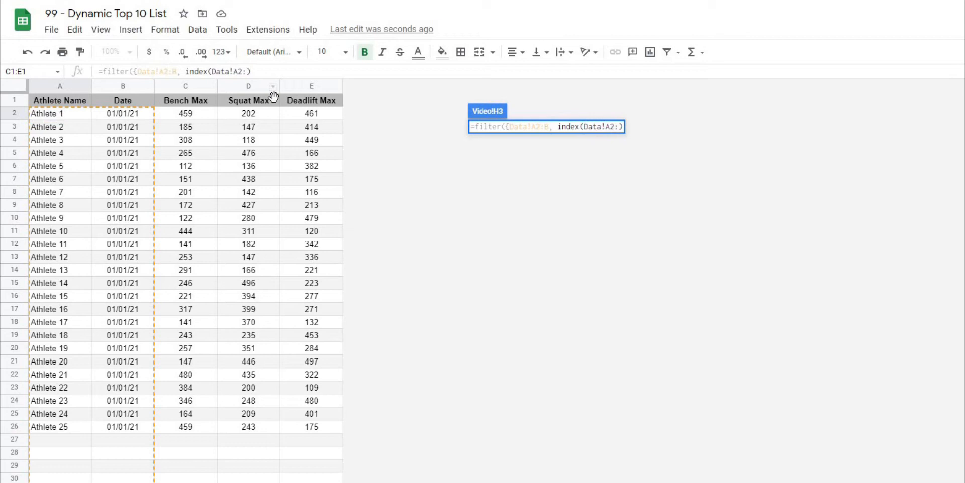
{"action": "type", "text": "E"}
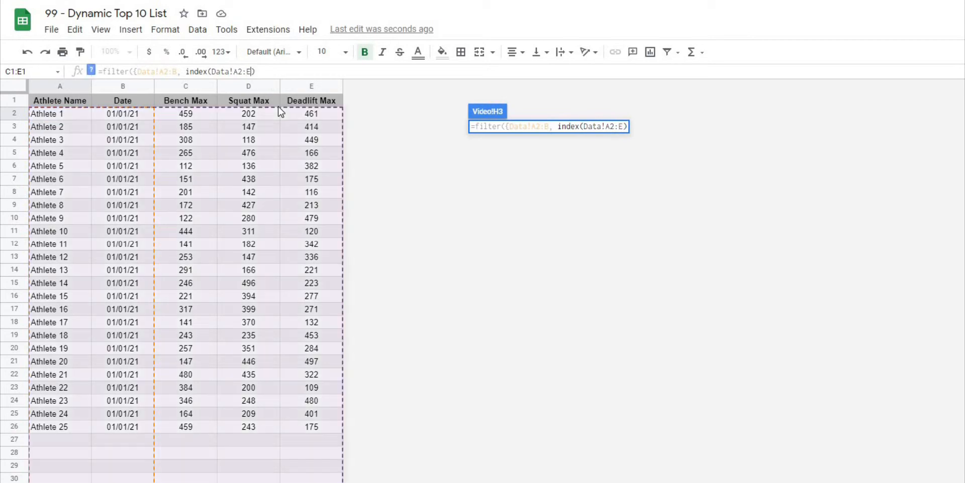
{"action": "mouse_move", "coordinate": [243, 85]}
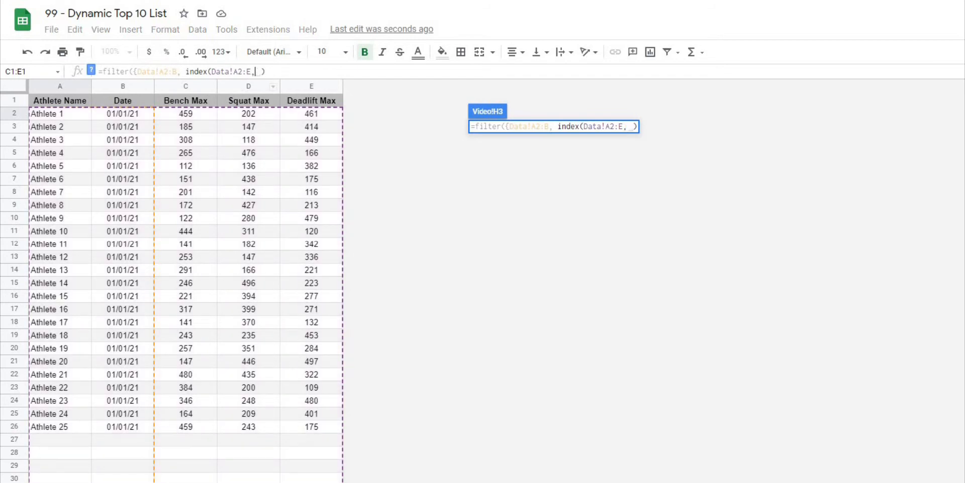
Complete the INDEX with match(F2, Data!1:1, false) and close the array brace
{"action": "type", "text": ","}
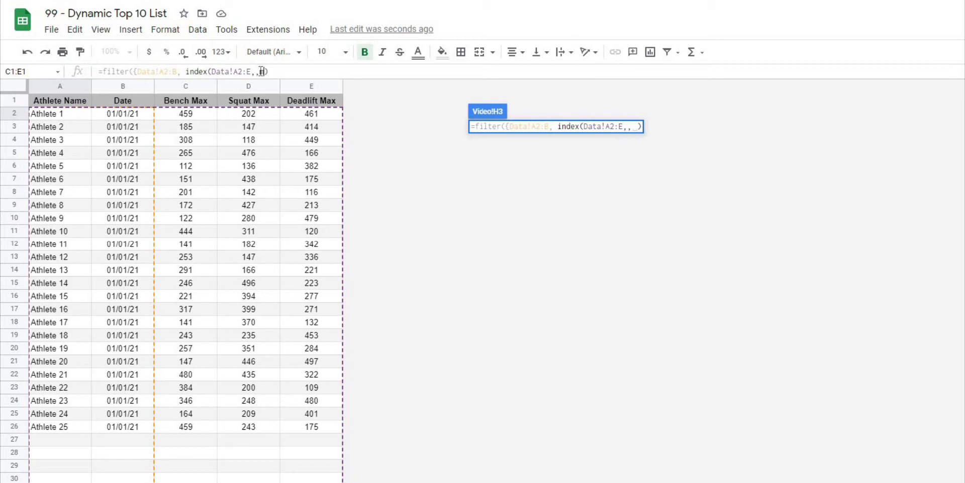
{"action": "type", "text": "match(F2"}
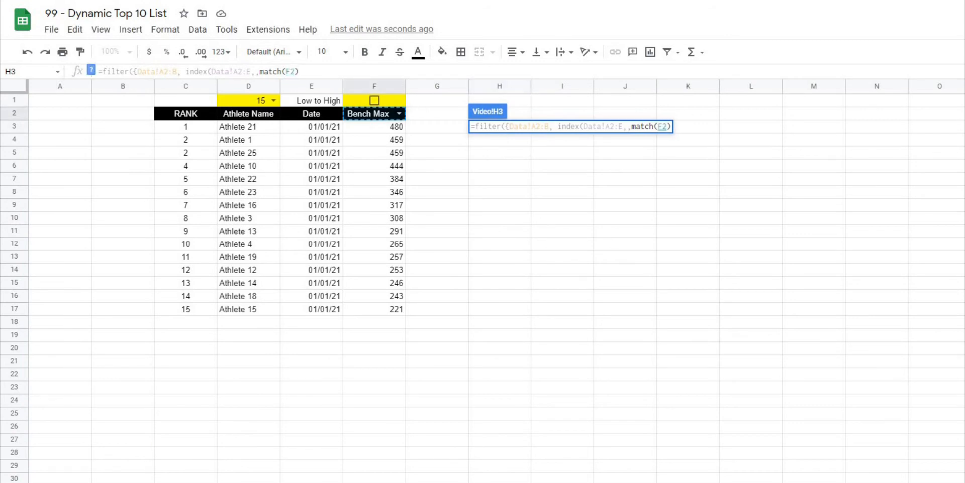
{"action": "type", "text": ", Data!1:1,"}
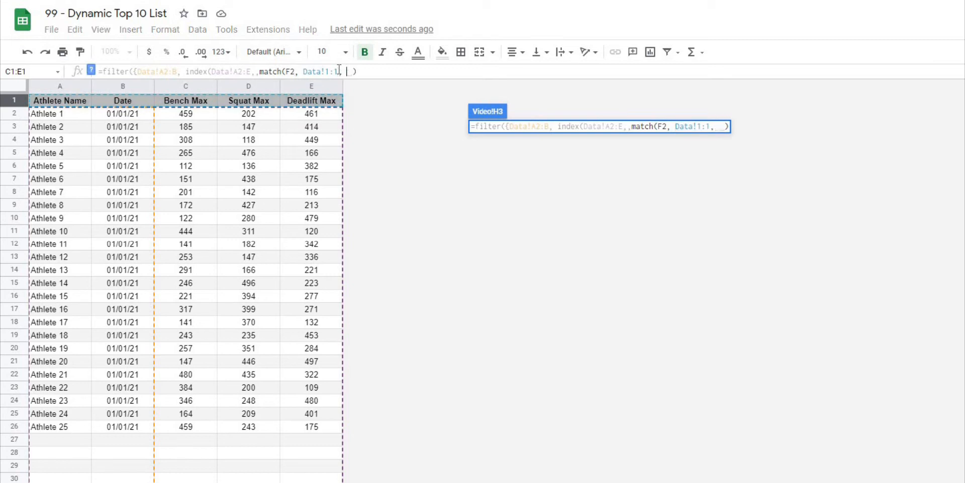
{"action": "type", "text": "false"}
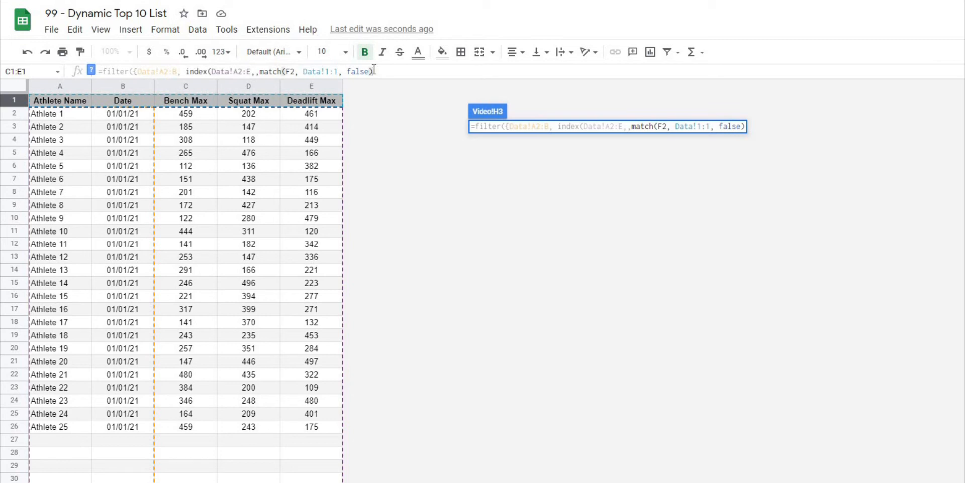
{"action": "type", "text": ")"}
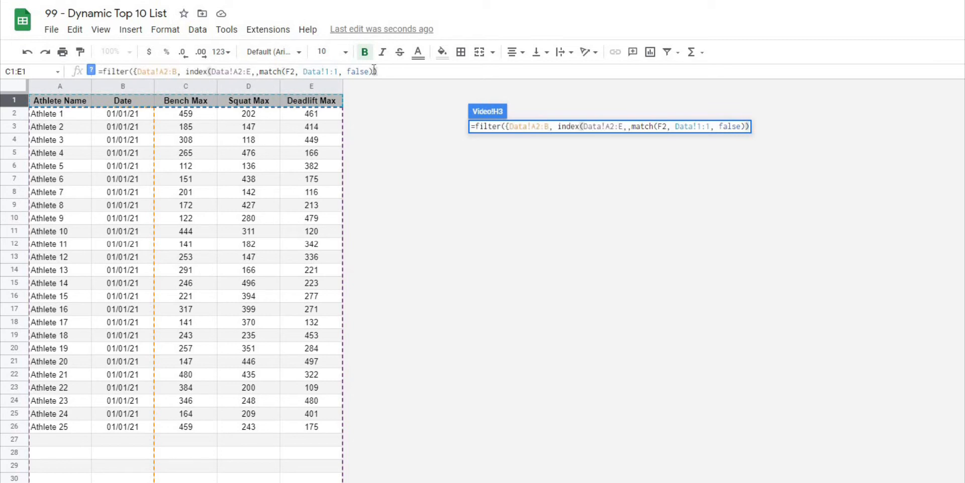
{"action": "type", "text": "}"}
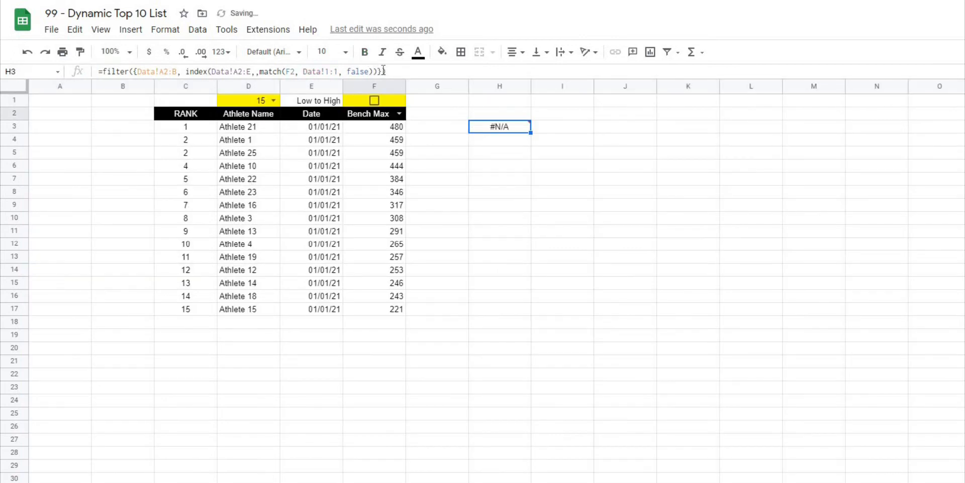
{"action": "double_click", "coordinate": [499, 126]}
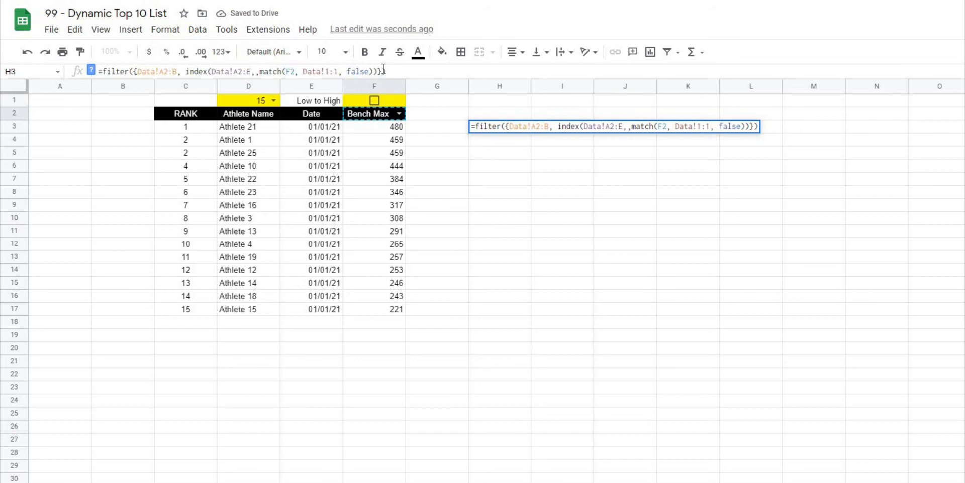
Add the Data!A2:A <> "" condition to the H3 FILTER and commit it
{"action": "type", "text": ","}
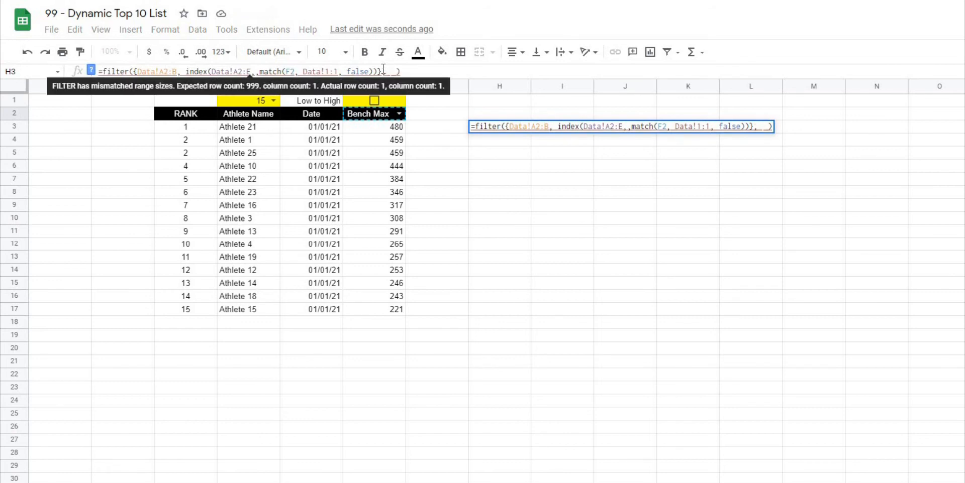
{"action": "mouse_move", "coordinate": [529, 93]}
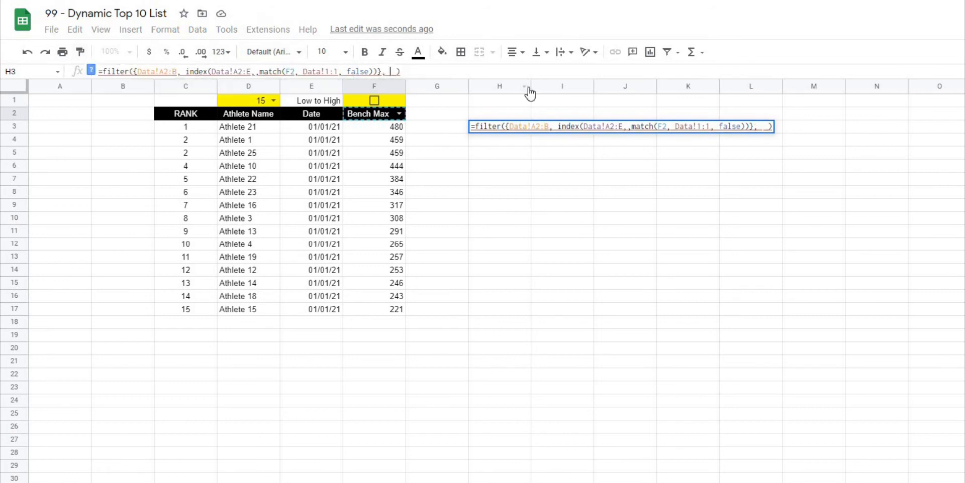
{"action": "mouse_move", "coordinate": [535, 90]}
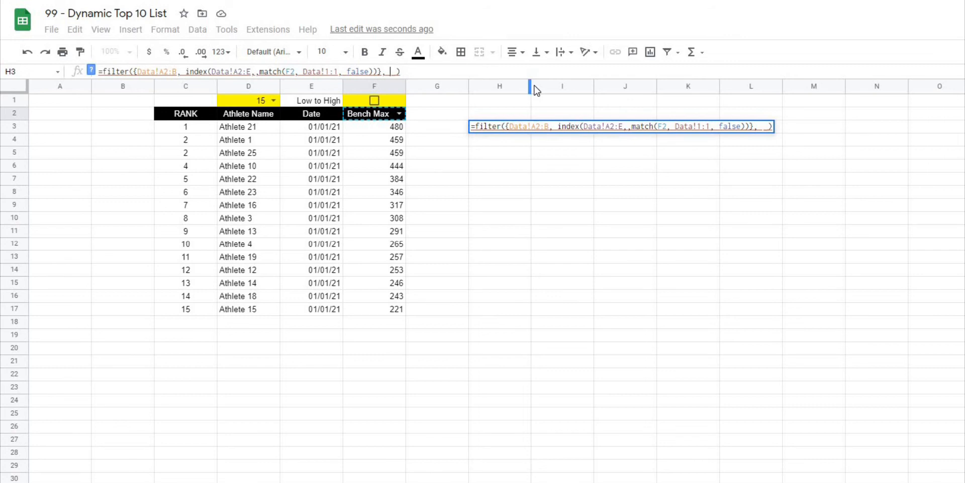
{"action": "type", "text": "Data!A2:"}
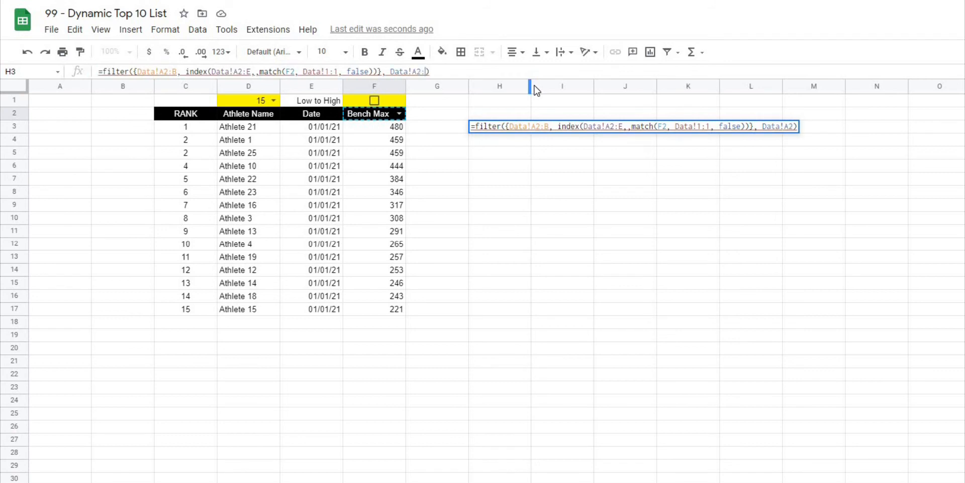
{"action": "type", "text": "A <>"}
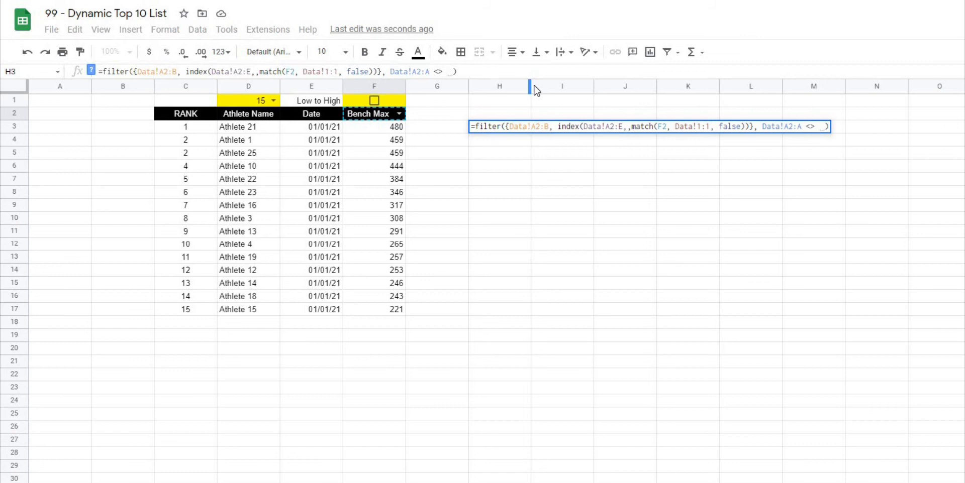
{"action": "type", "text": "\"\""}
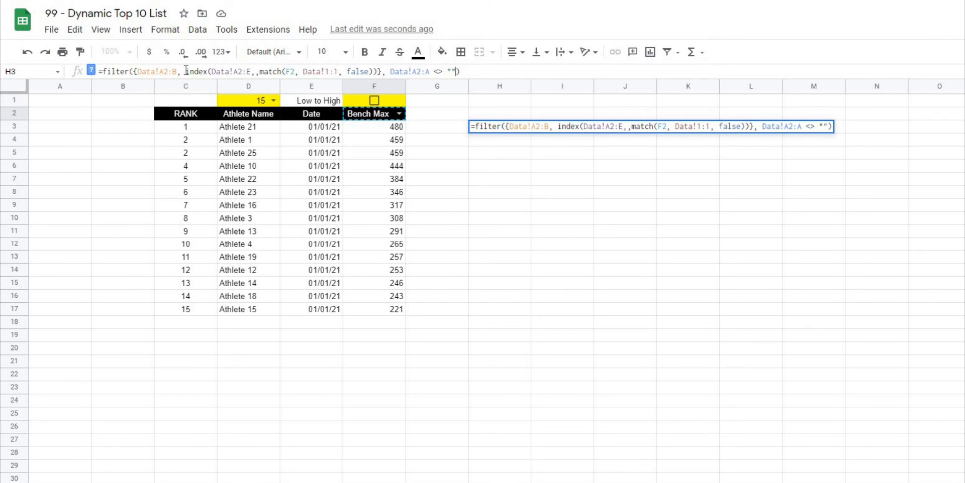
{"action": "double_click", "coordinate": [277, 72]}
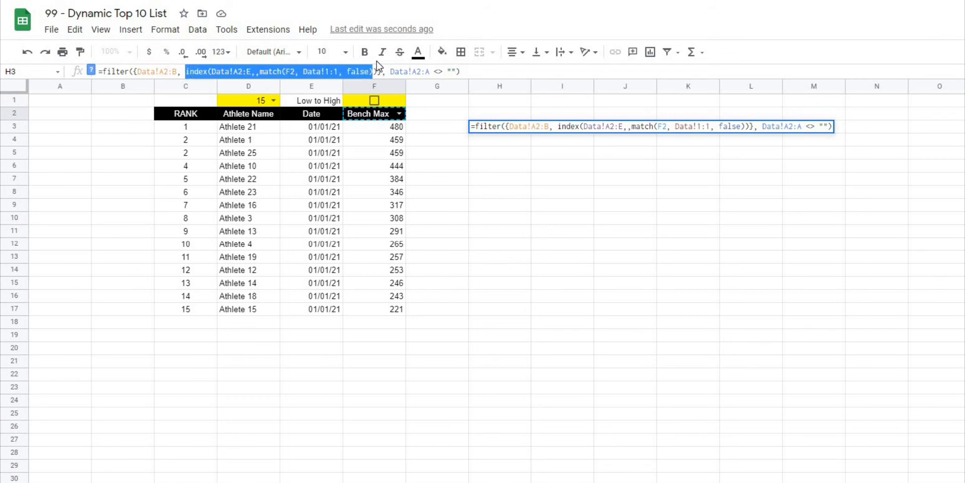
{"action": "left_click", "coordinate": [394, 71]}
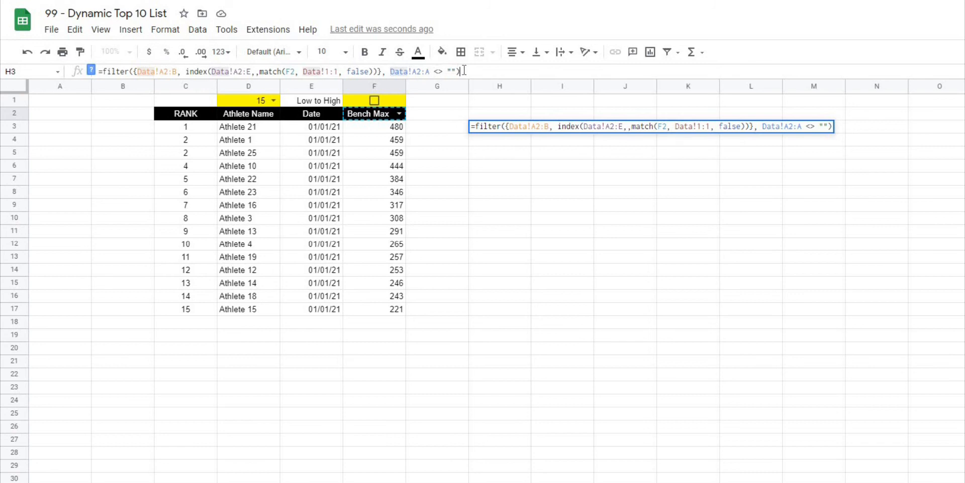
{"action": "key", "text": "Enter"}
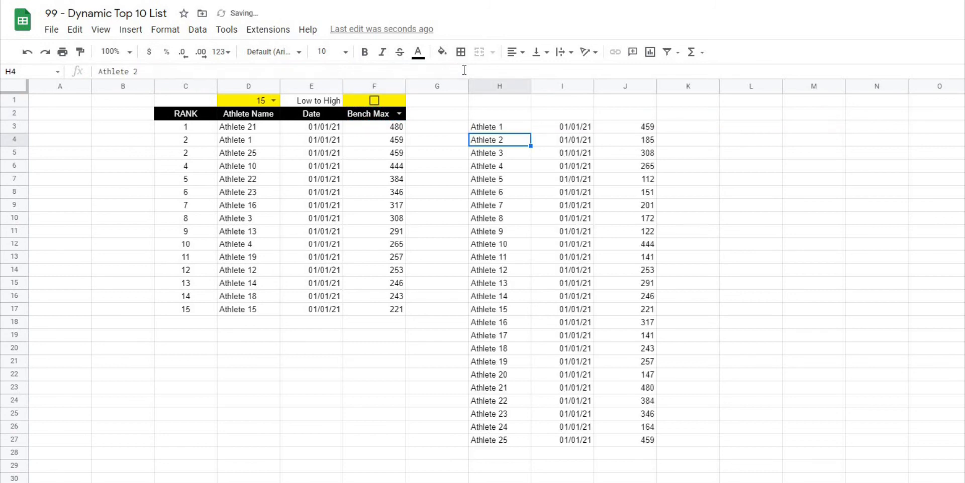
{"action": "left_click", "coordinate": [813, 257]}
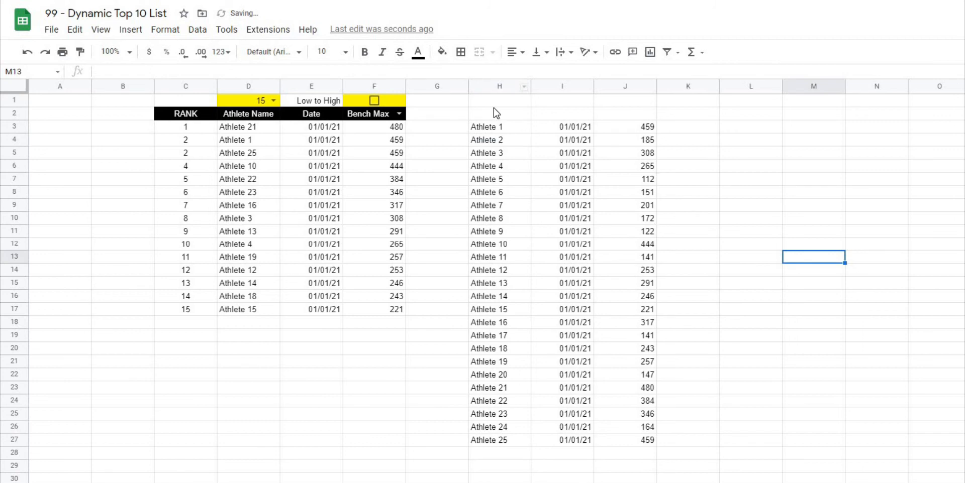
{"action": "left_click", "coordinate": [688, 126]}
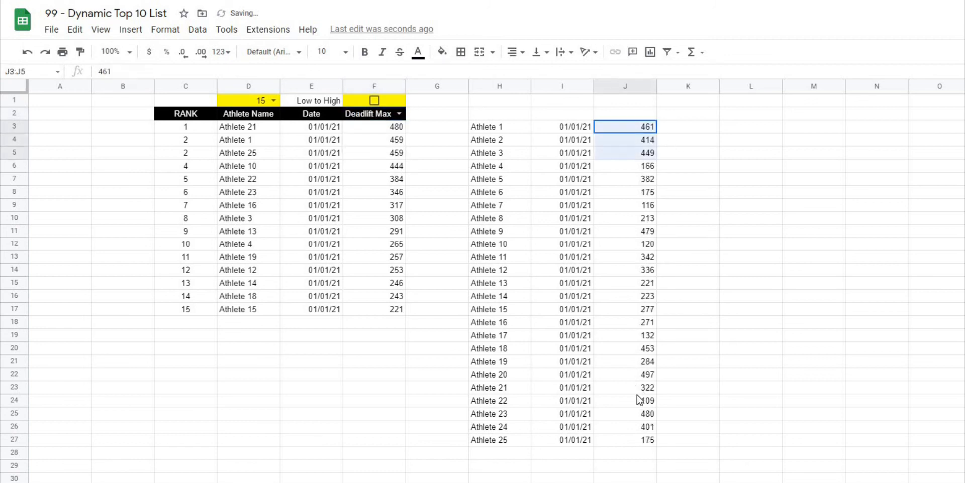
{"action": "left_click", "coordinate": [398, 114]}
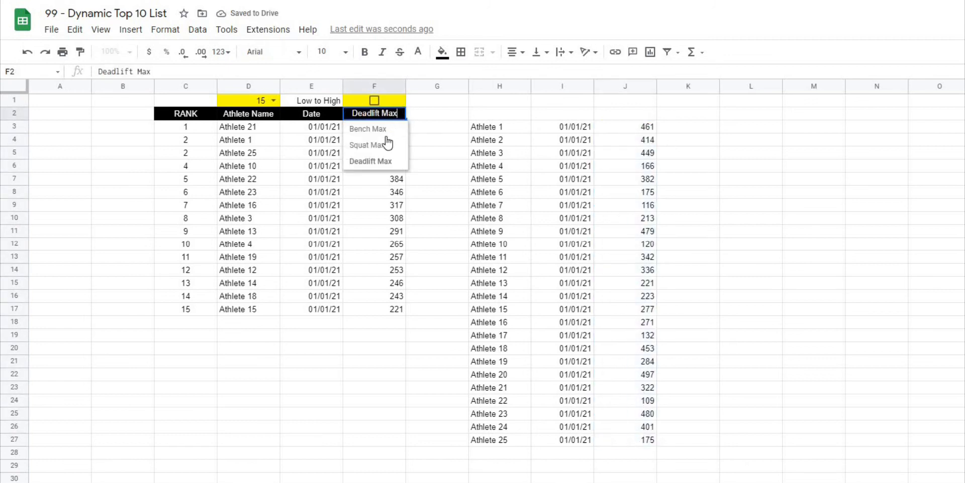
{"action": "left_click", "coordinate": [366, 145]}
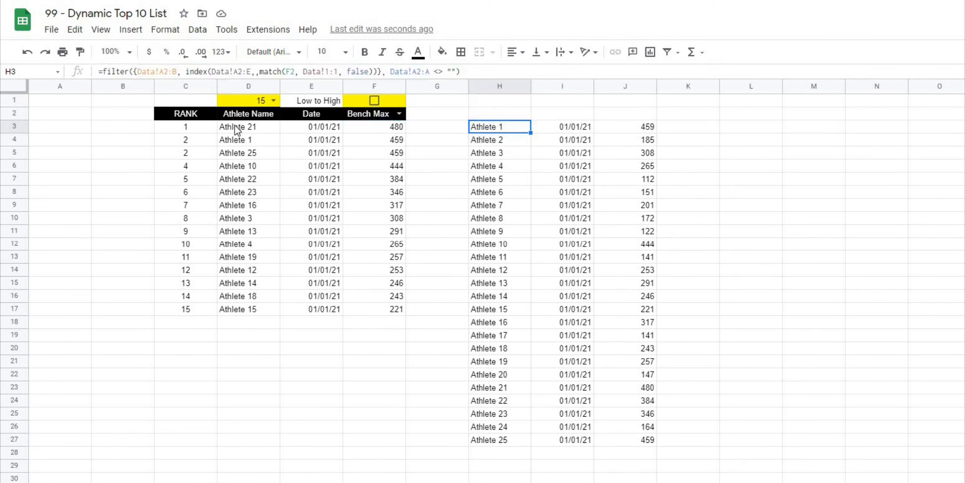
Edit D3's SORTN formula to sort the FILTER output by column 3
{"action": "left_click", "coordinate": [248, 126]}
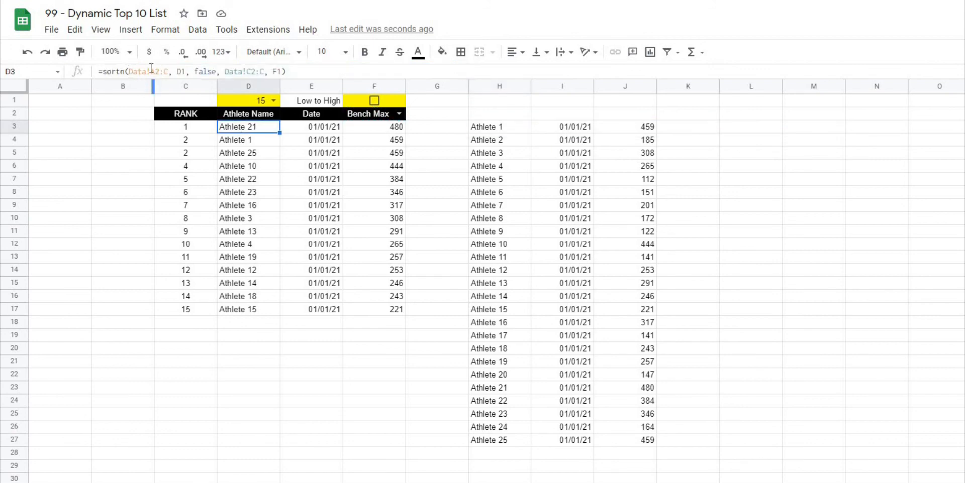
{"action": "double_click", "coordinate": [248, 126]}
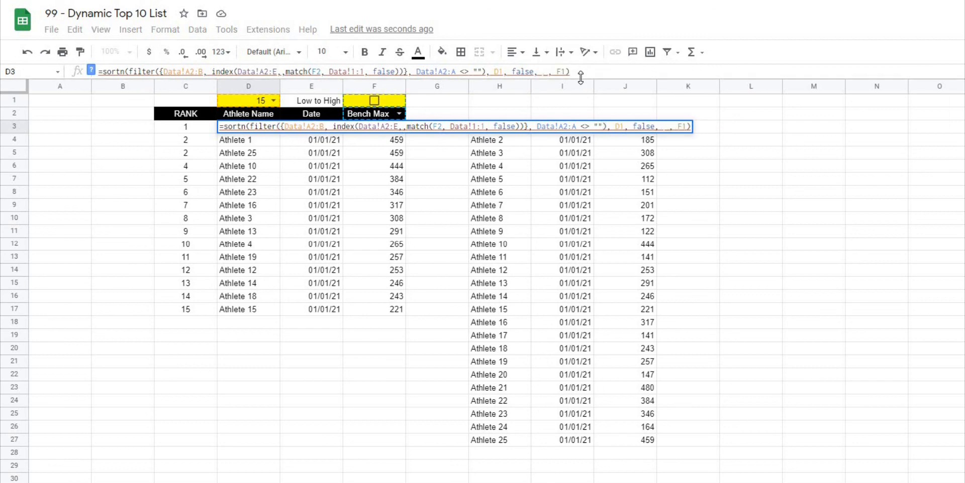
{"action": "type", "text": "3"}
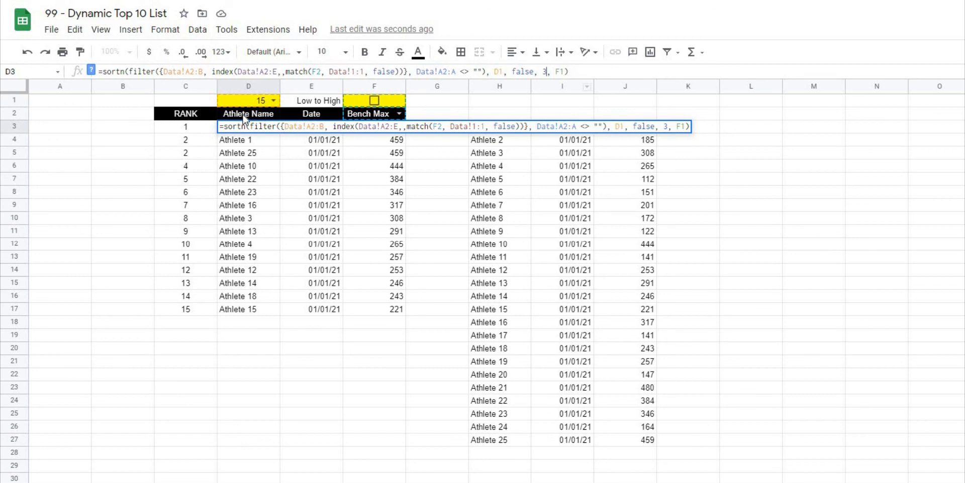
{"action": "mouse_move", "coordinate": [378, 266]}
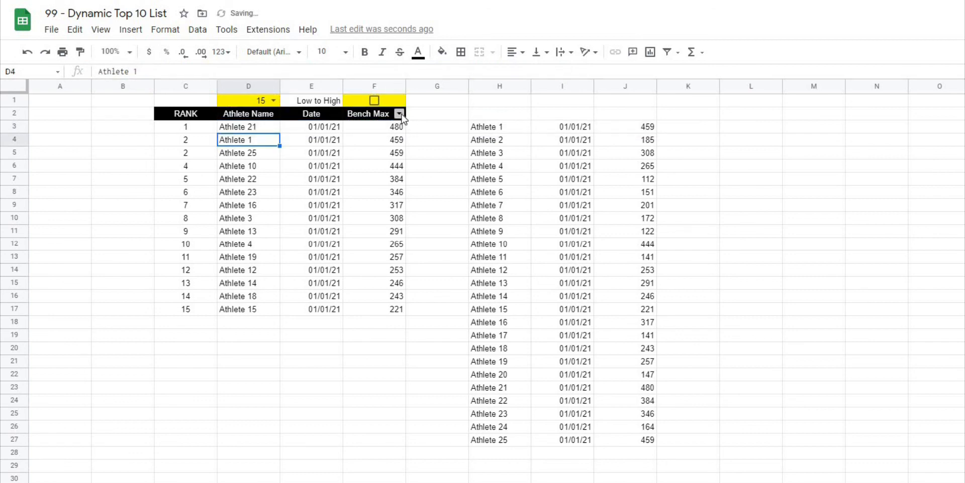
Pick Squat Max in the F2 lift dropdown
{"action": "left_click", "coordinate": [399, 113]}
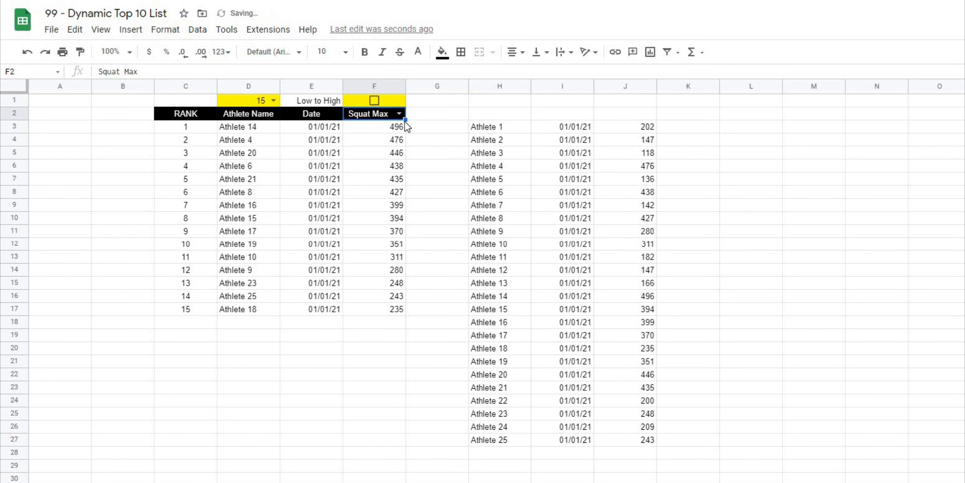
{"action": "left_click", "coordinate": [398, 114]}
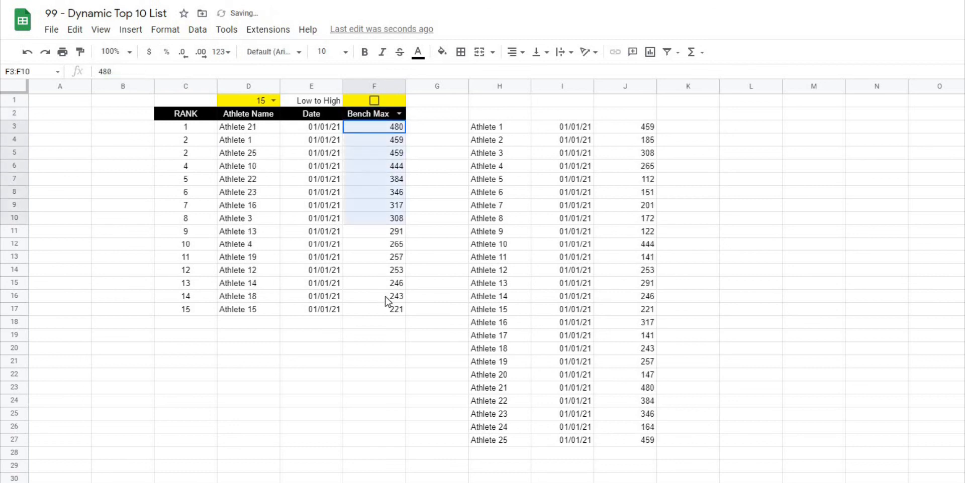
{"action": "left_click", "coordinate": [397, 113]}
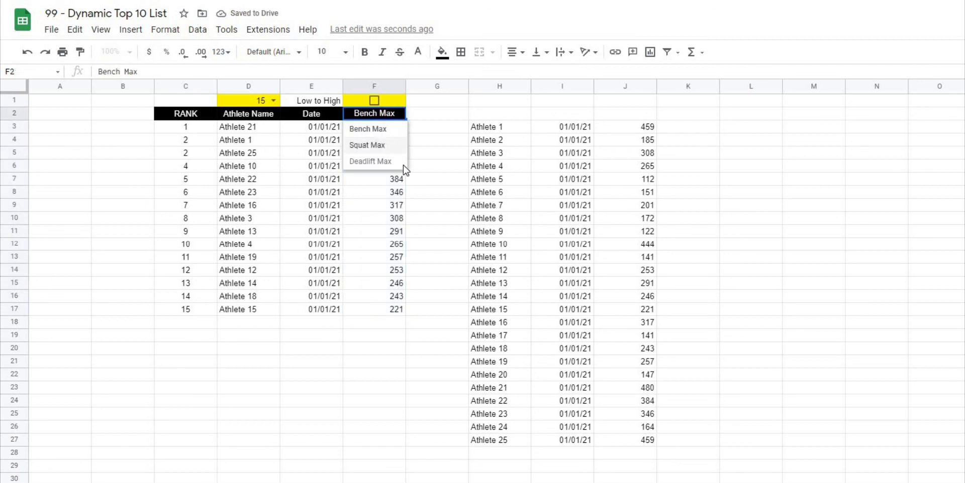
{"action": "left_click", "coordinate": [366, 145]}
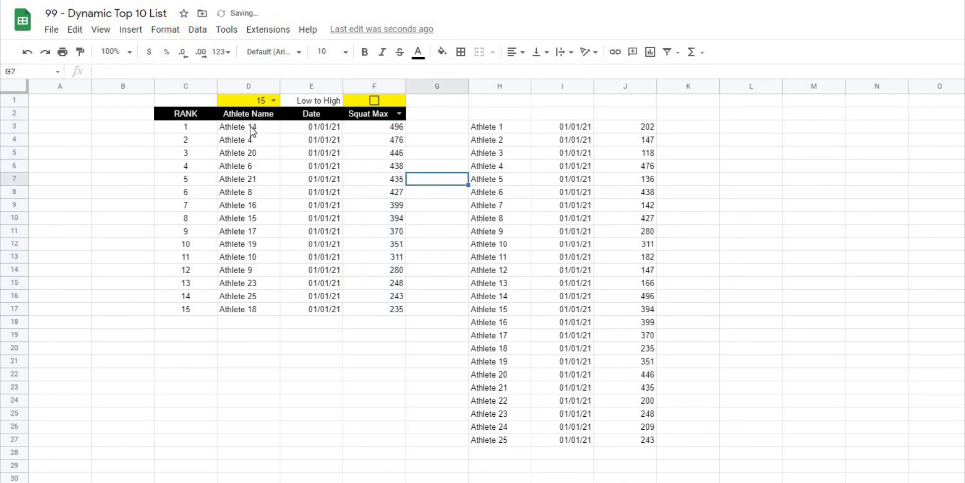
Reopen D3's formula and select its sort-column argument 3
{"action": "left_click", "coordinate": [247, 127]}
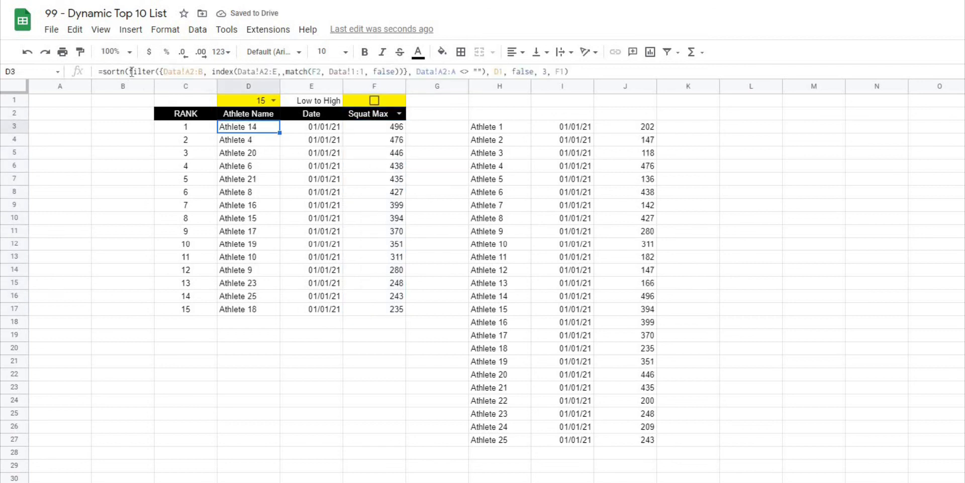
{"action": "double_click", "coordinate": [248, 127]}
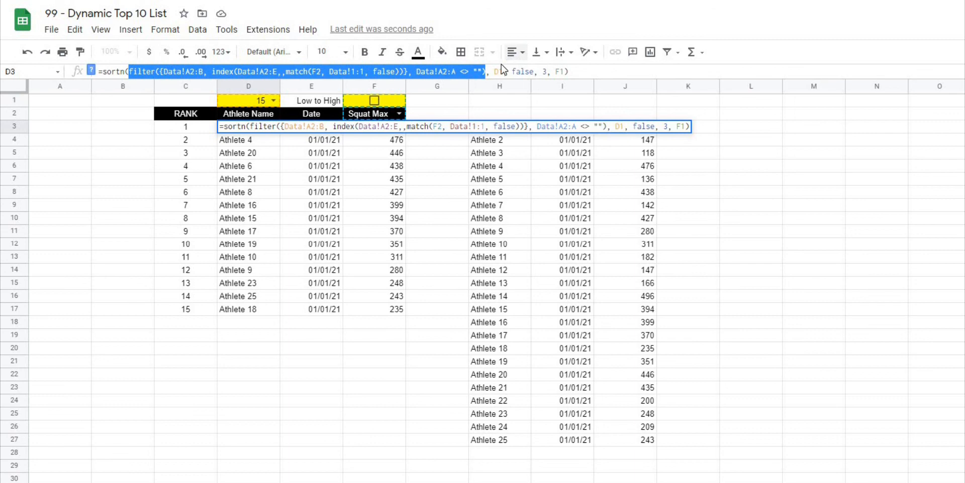
{"action": "left_click", "coordinate": [544, 71]}
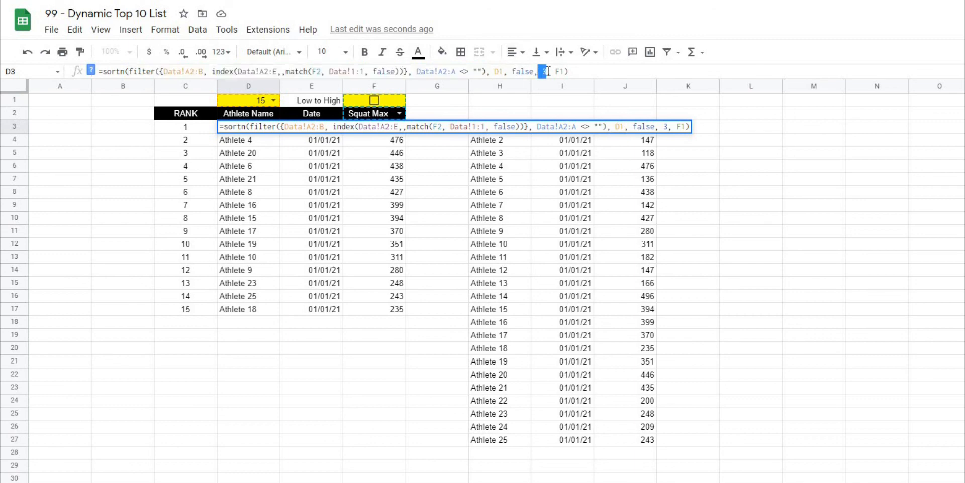